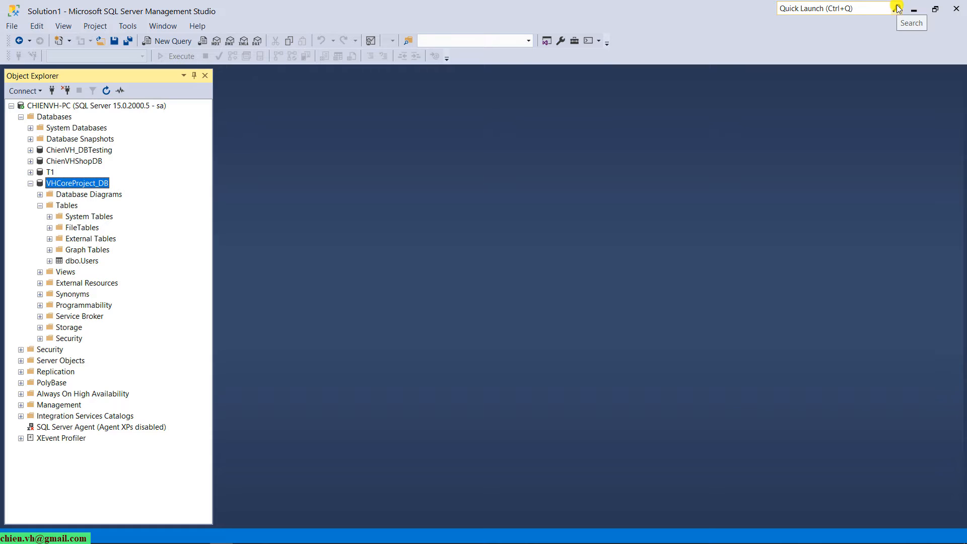
pyautogui.moveTo(514, 185)
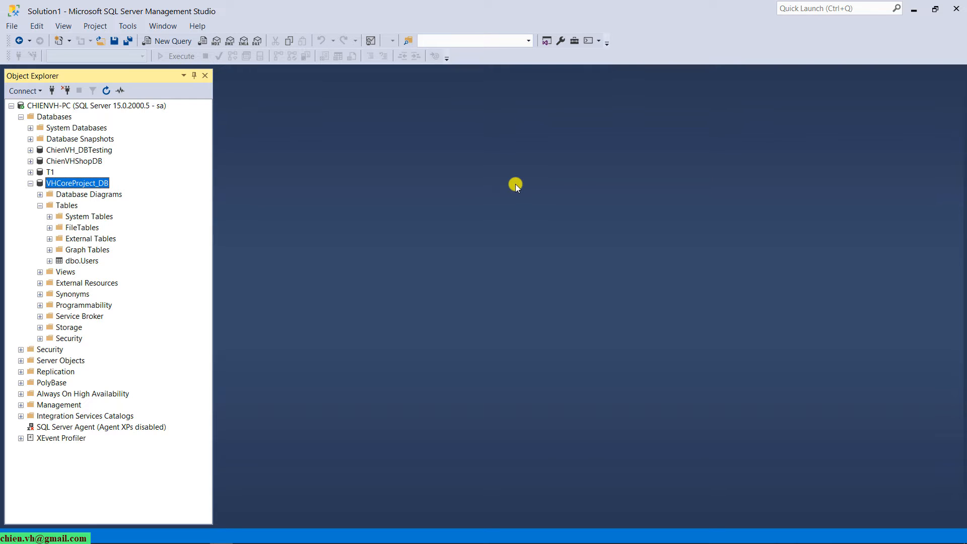
pyautogui.moveTo(183, 270)
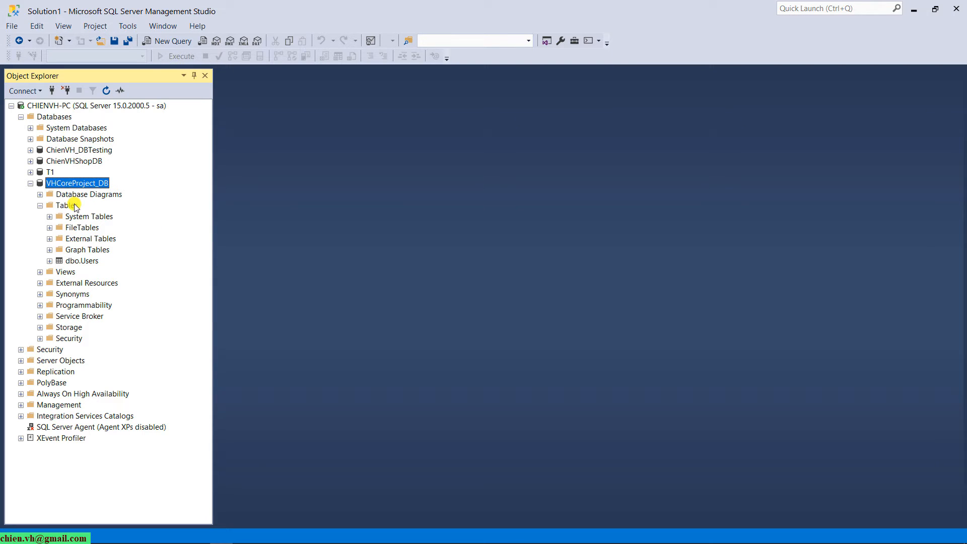
pyautogui.moveTo(94, 273)
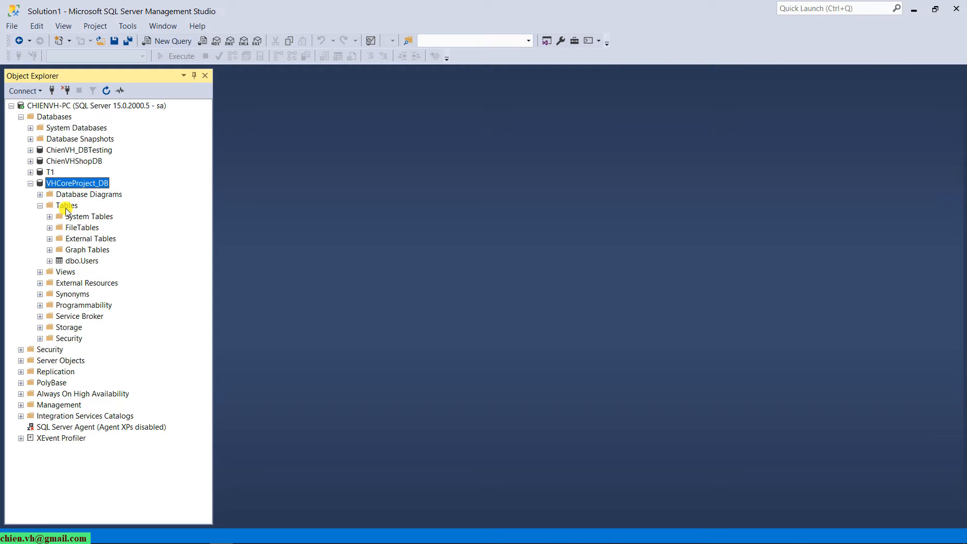
# - Start a new table design and enter the column names id, name, price and quantity
pyautogui.rightClick(66, 206)
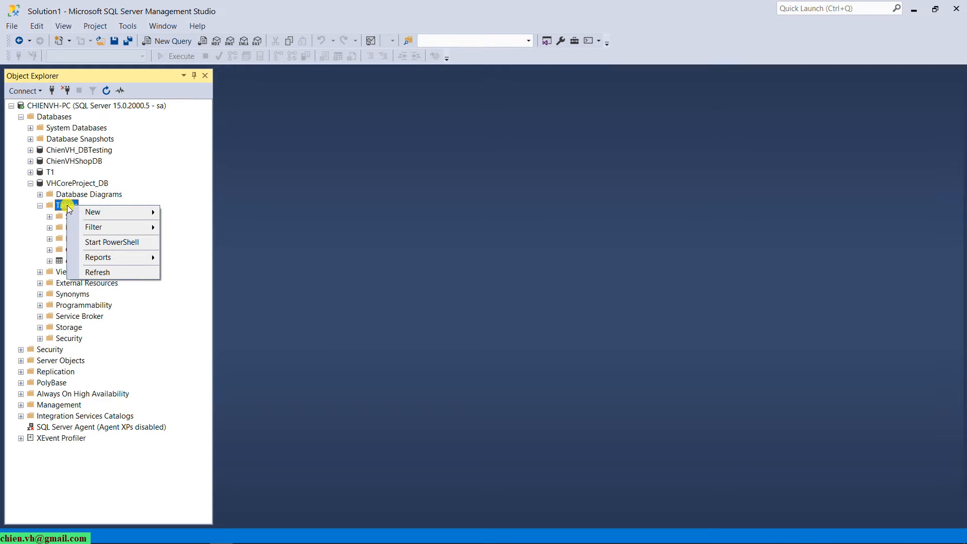
pyautogui.moveTo(93, 211)
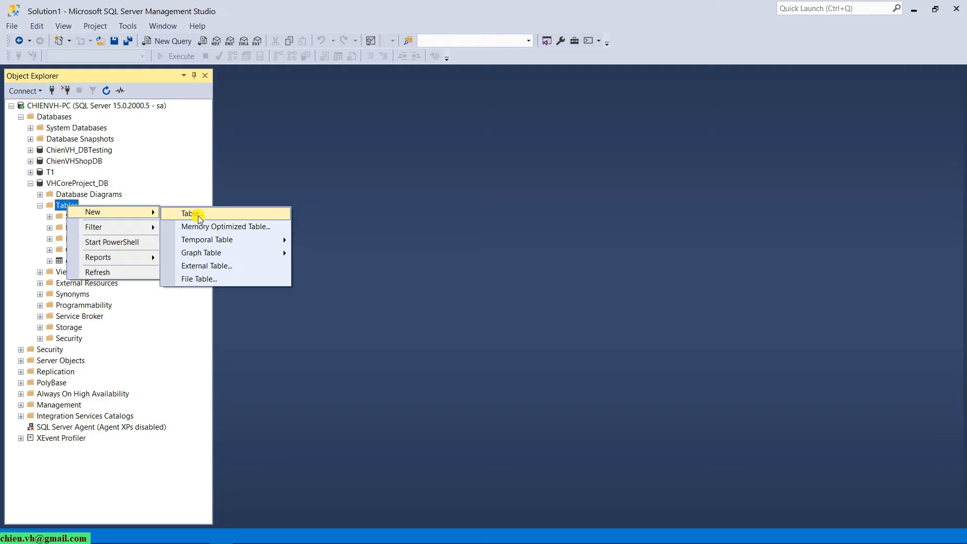
pyautogui.click(187, 213)
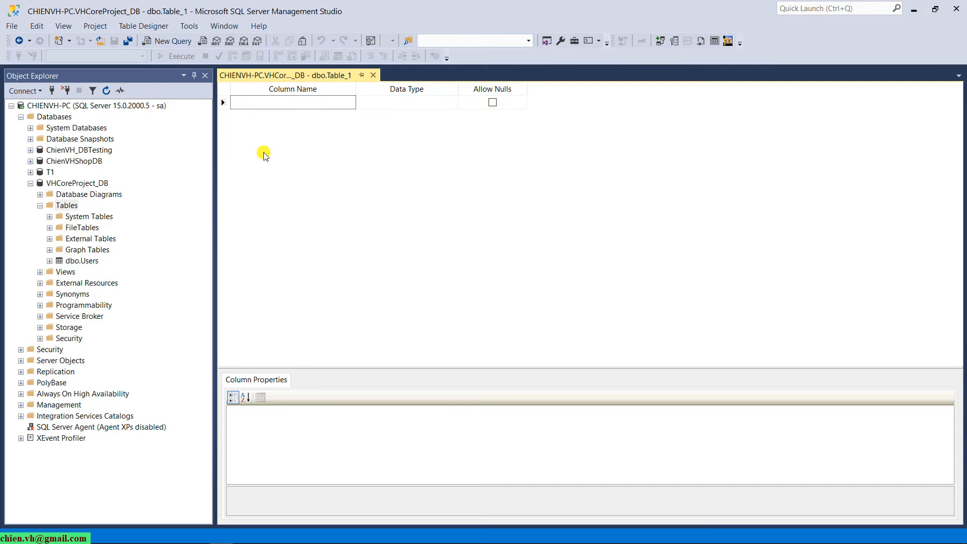
pyautogui.write('id')
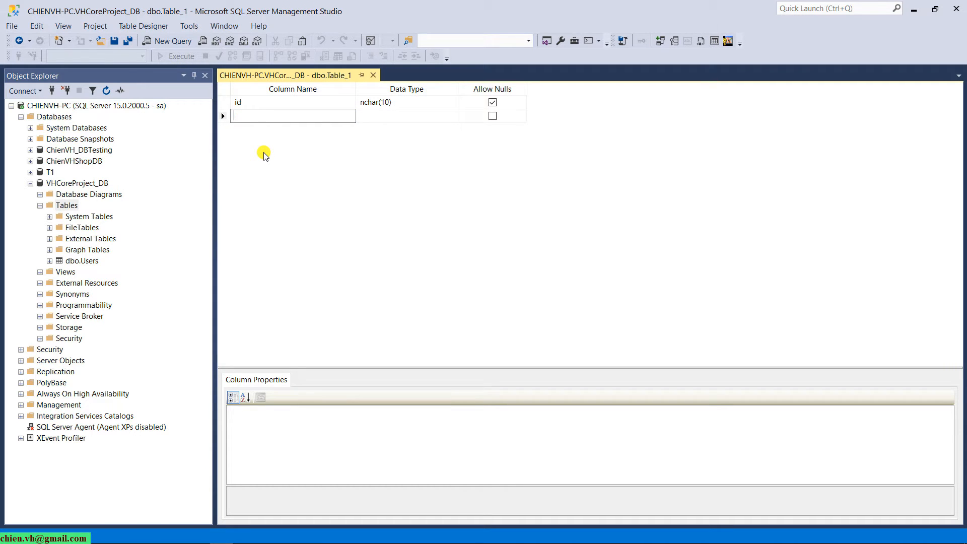
pyautogui.write('price')
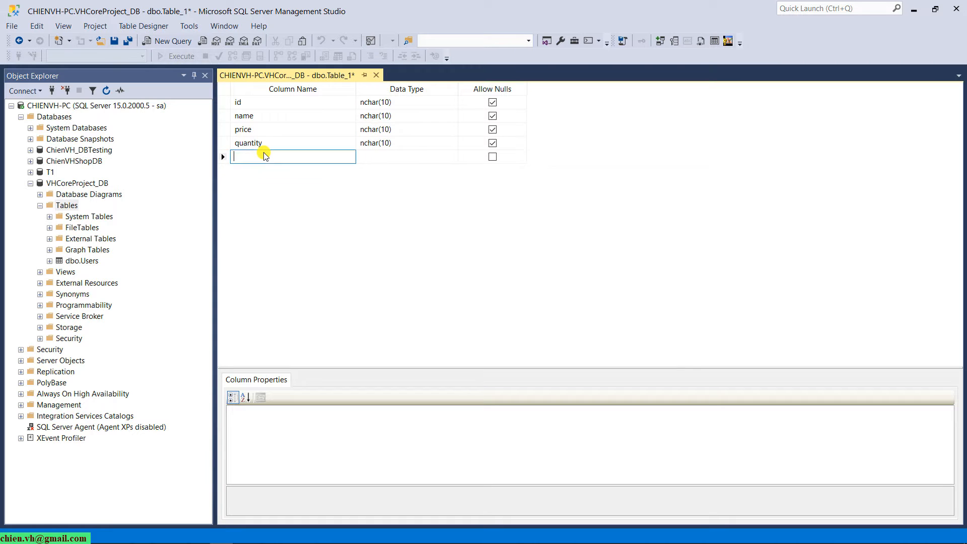
# - Set the data types id int, name nvarchar(50), price float, quantity int and select the id column
pyautogui.click(406, 102)
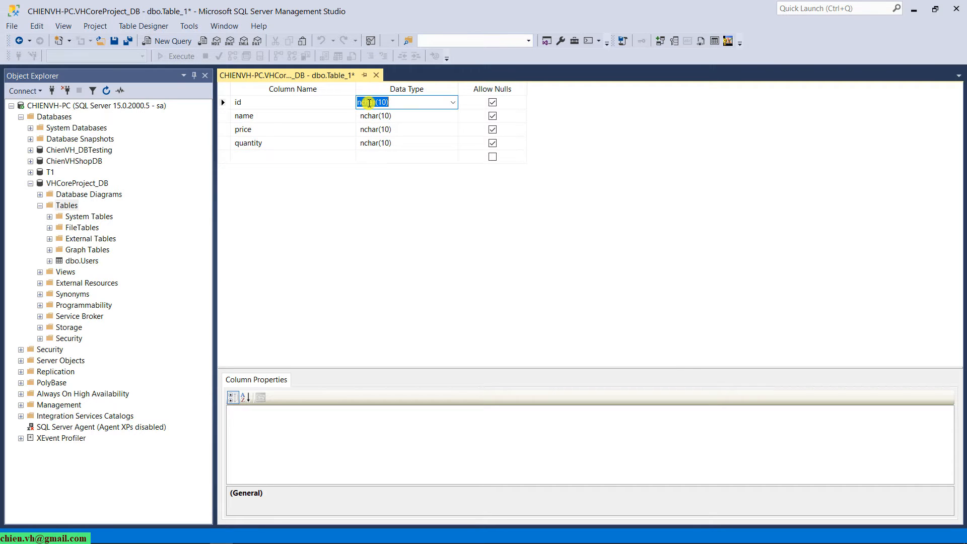
pyautogui.click(405, 114)
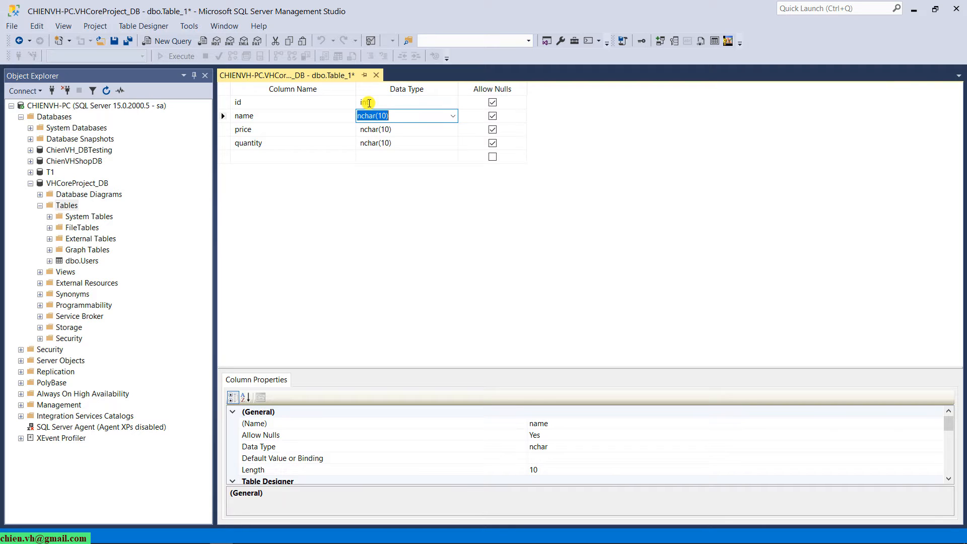
pyautogui.write('nvarchar(50)')
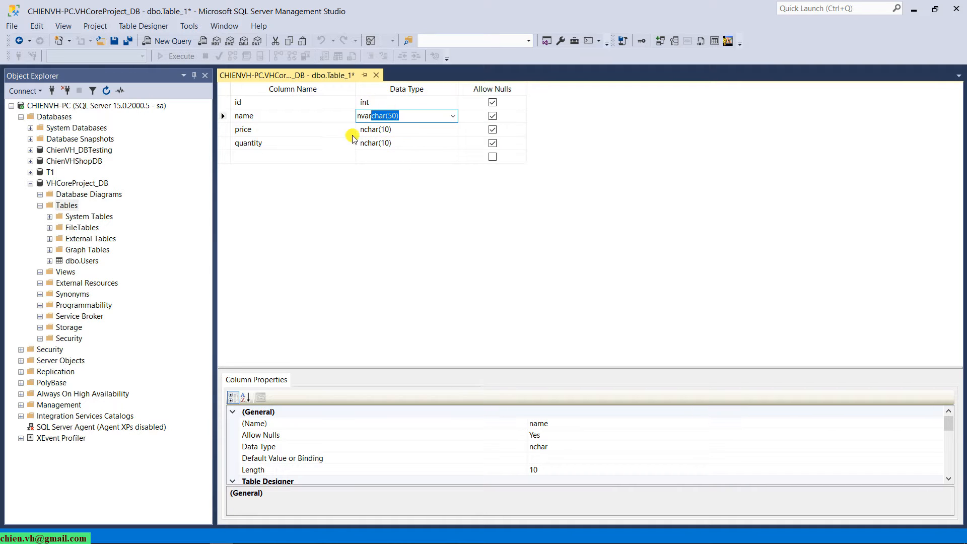
pyautogui.click(375, 129)
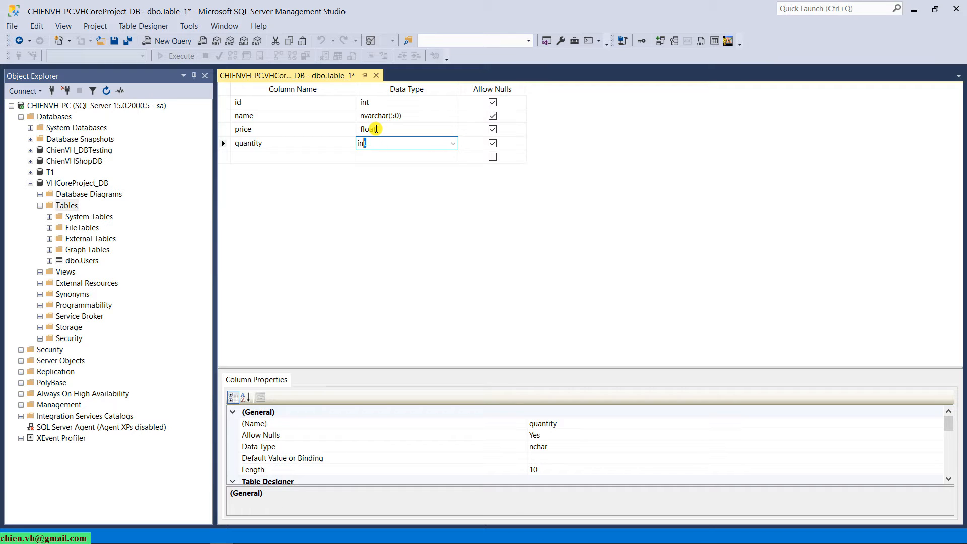
pyautogui.click(278, 101)
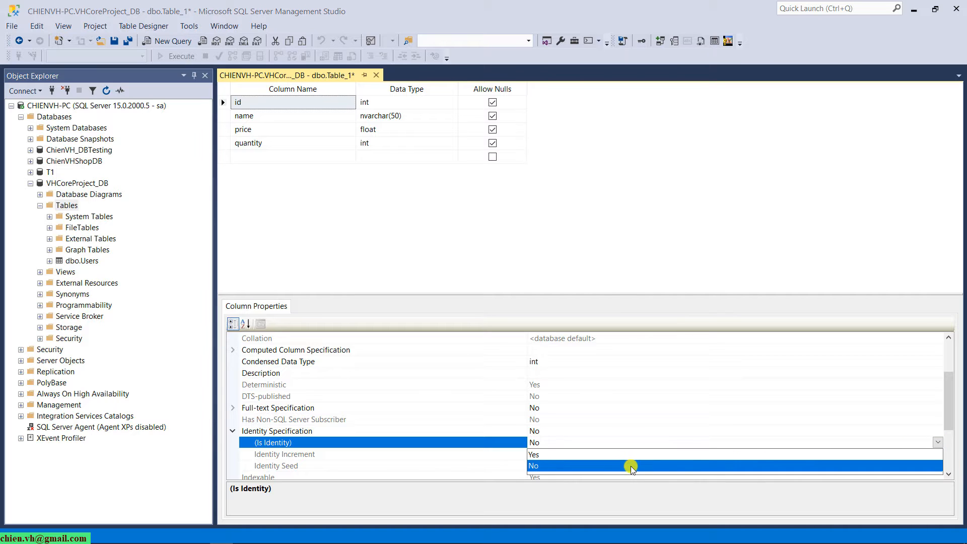
# - Make id an identity column and save the table as Products, closing the designer
pyautogui.click(533, 454)
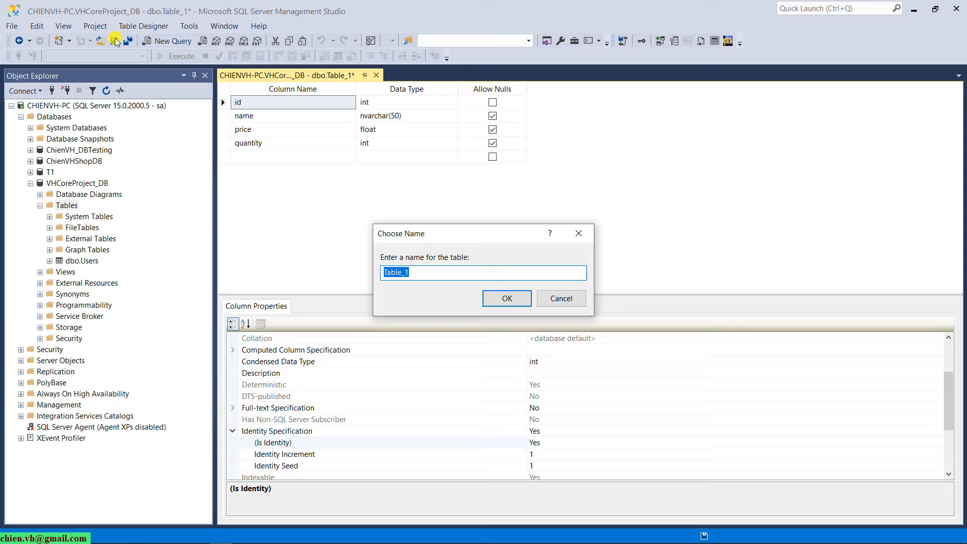
pyautogui.write('P')
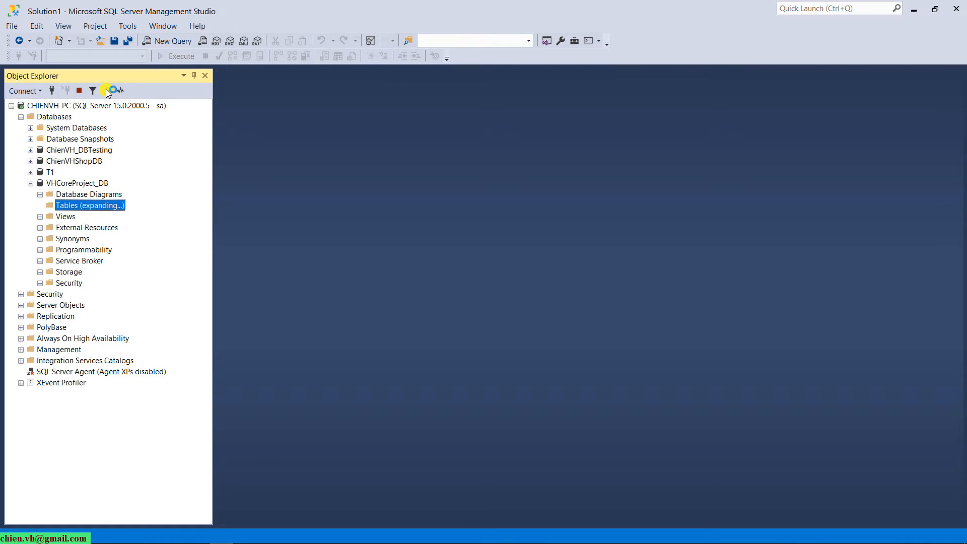
# - Refresh the Tables list and open dbo.Products for Edit Top 200 Rows
pyautogui.click(40, 204)
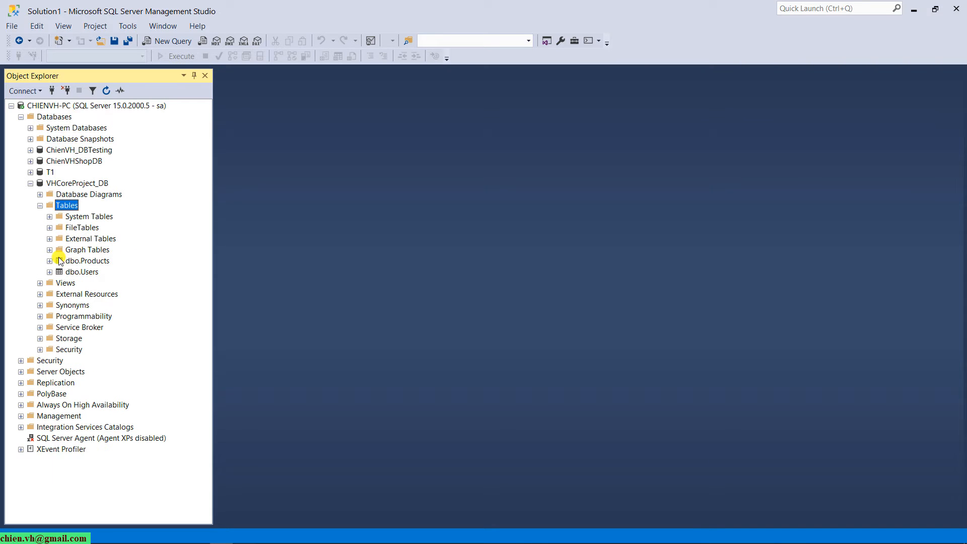
pyautogui.click(87, 259)
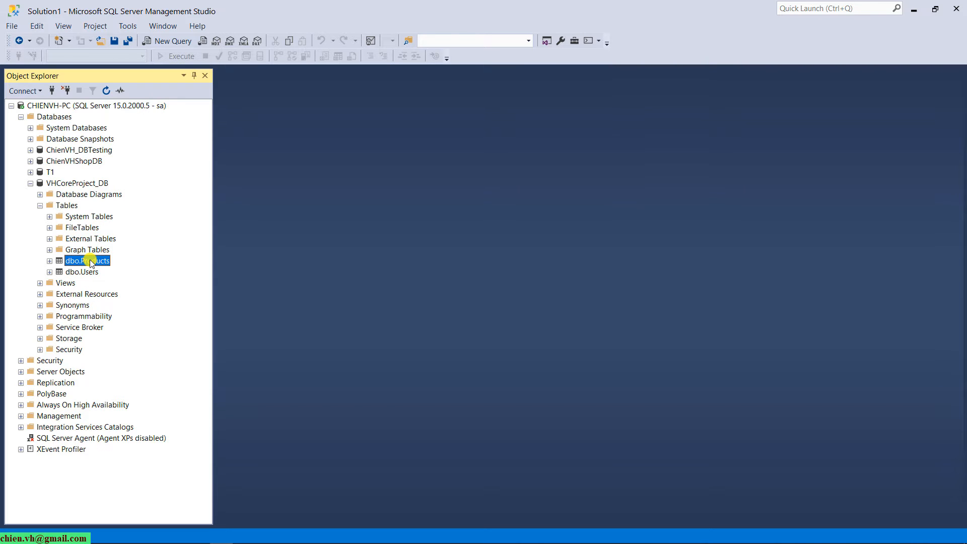
pyautogui.rightClick(86, 260)
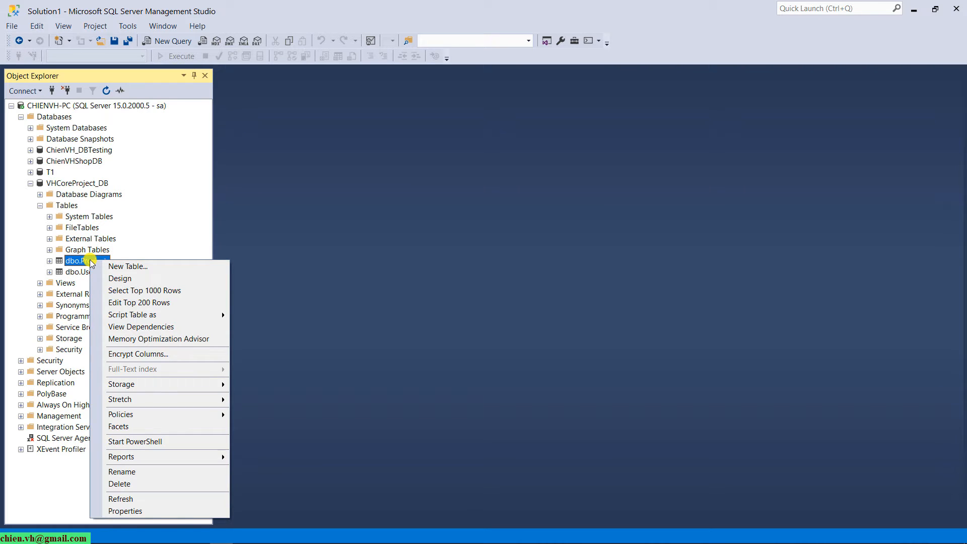
pyautogui.moveTo(139, 302)
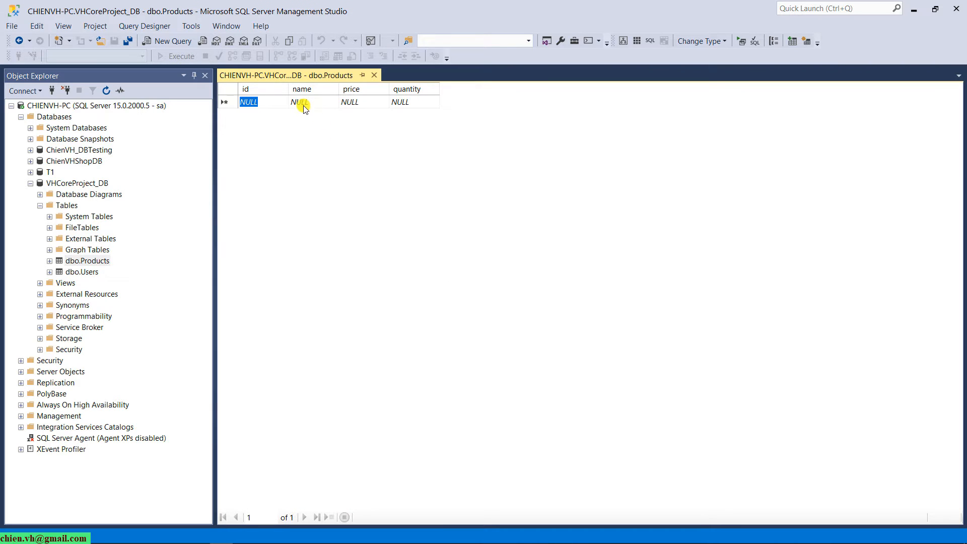
# - Enter the Laptop, Iphone and Macbook rows with prices and quantities, then close dbo.Products
pyautogui.click(298, 102)
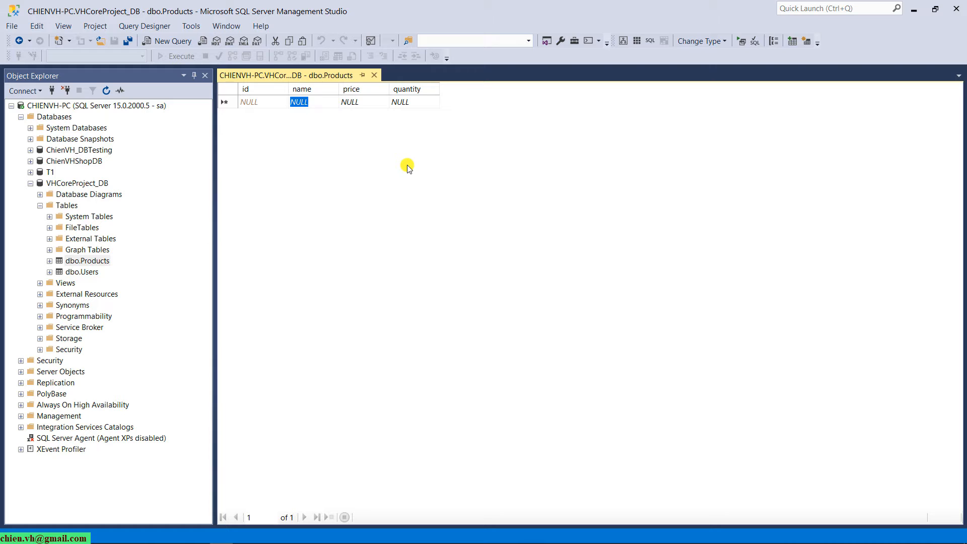
pyautogui.write('Laptop')
pyautogui.click(364, 101)
pyautogui.write('1000')
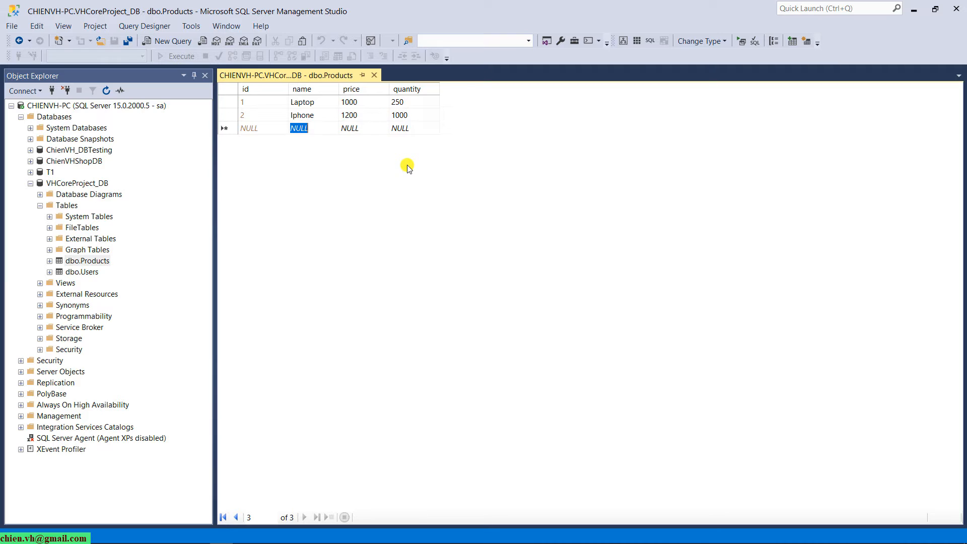
pyautogui.write('2500')
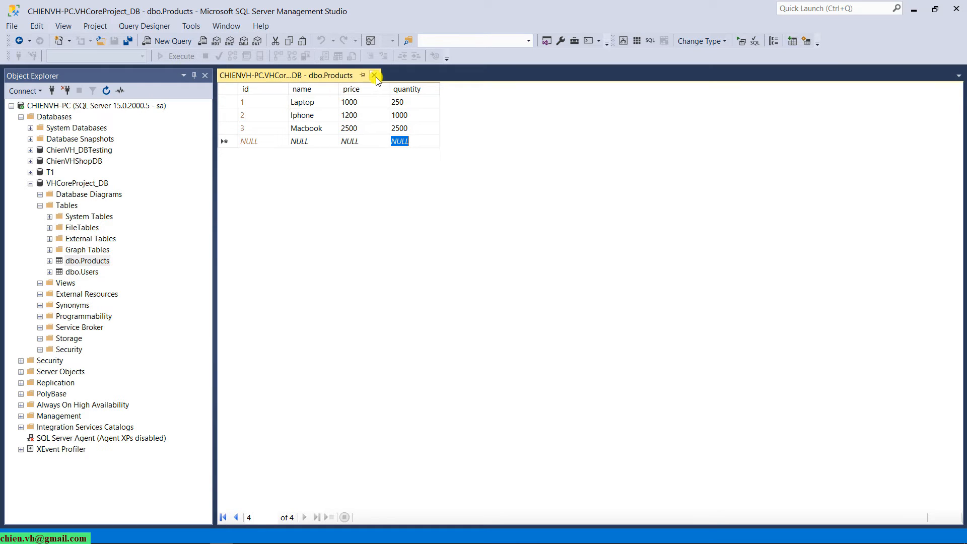
pyautogui.click(375, 75)
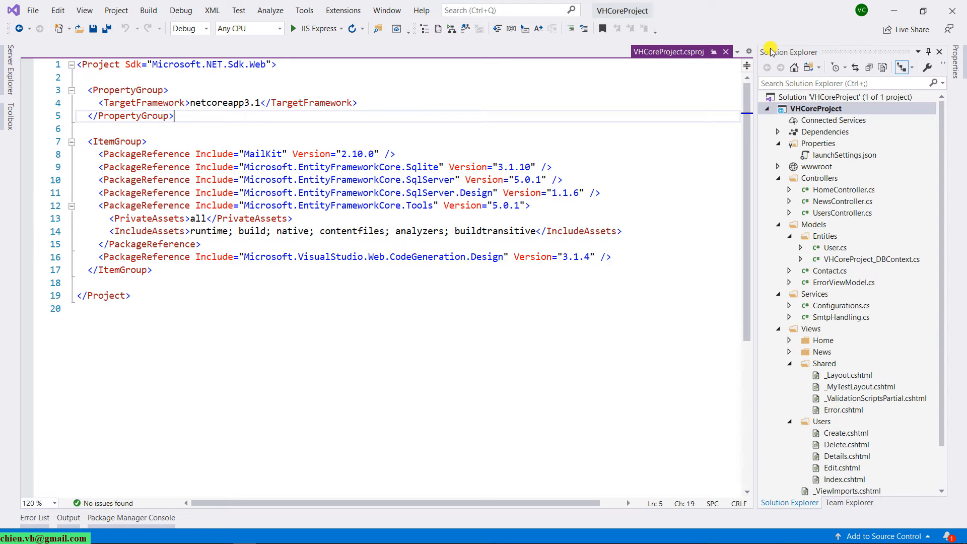
pyautogui.moveTo(822, 231)
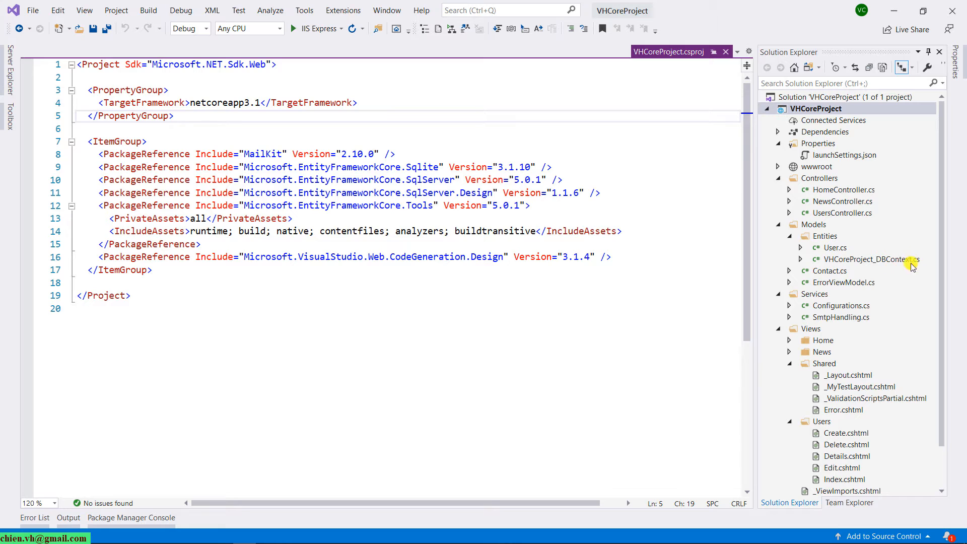
# - Open VHCoreProject_DBContext.cs and User.cs from Models/Entities in the editor
pyautogui.doubleClick(871, 258)
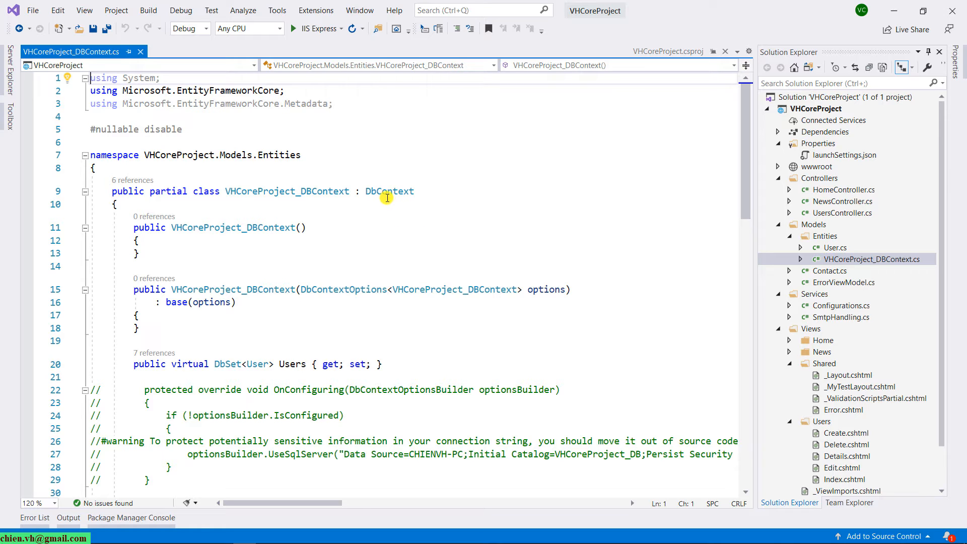
pyautogui.click(834, 247)
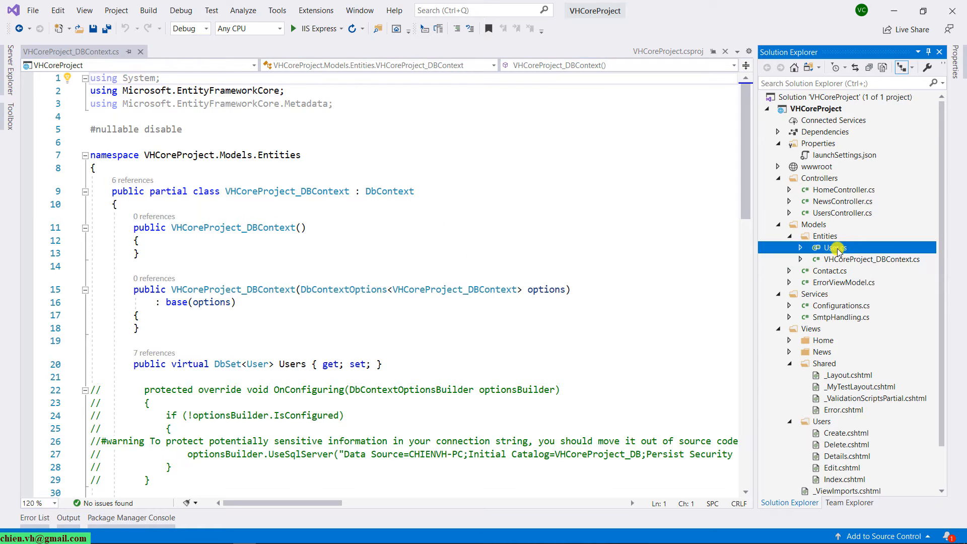
pyautogui.doubleClick(835, 248)
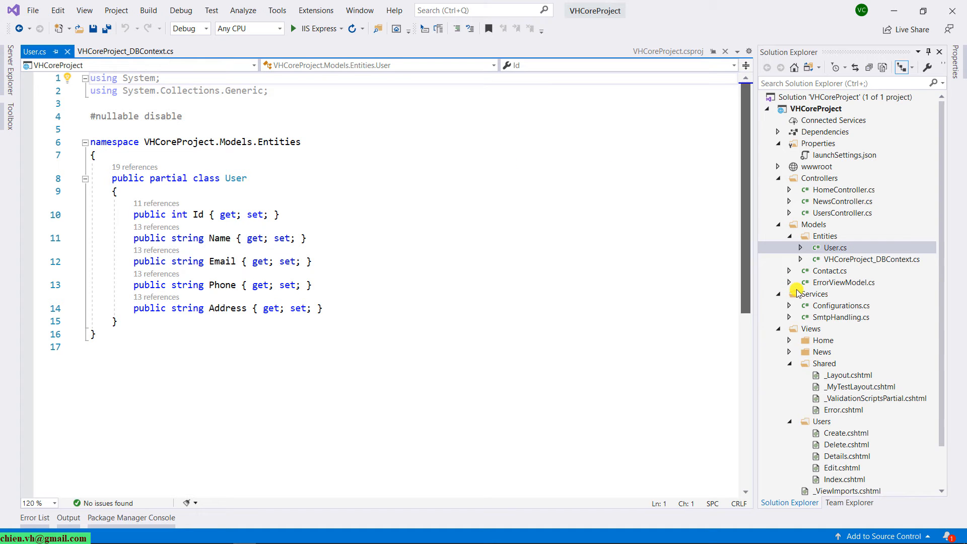
pyautogui.moveTo(856, 247)
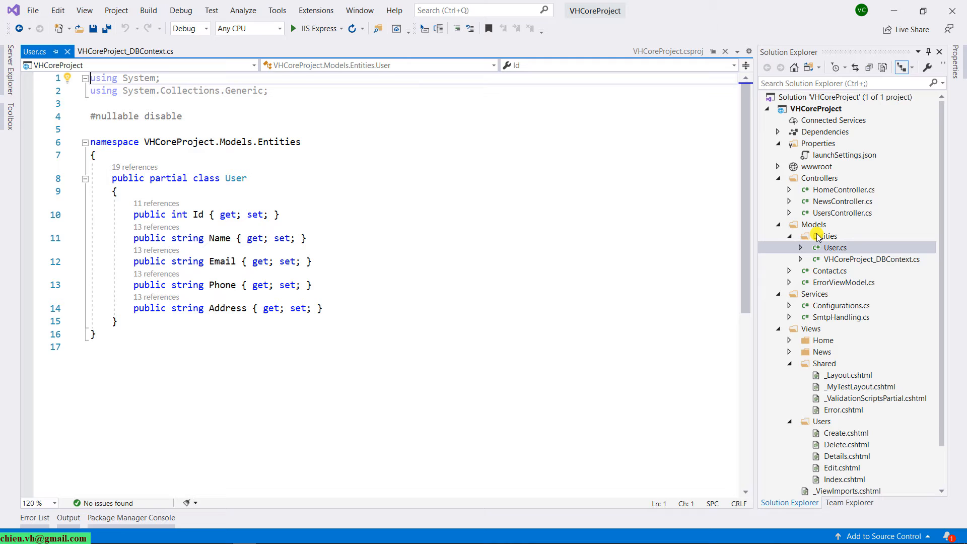
pyautogui.click(825, 235)
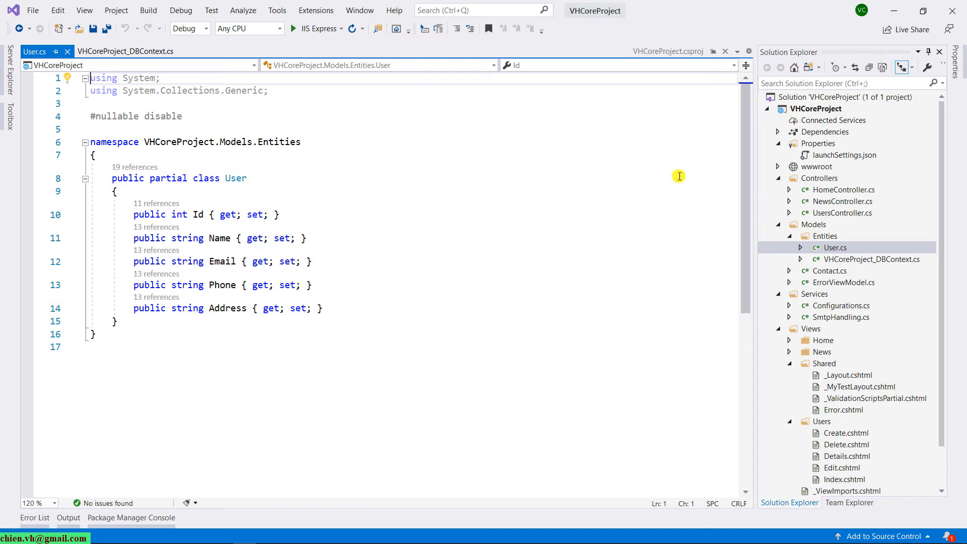
pyautogui.click(123, 51)
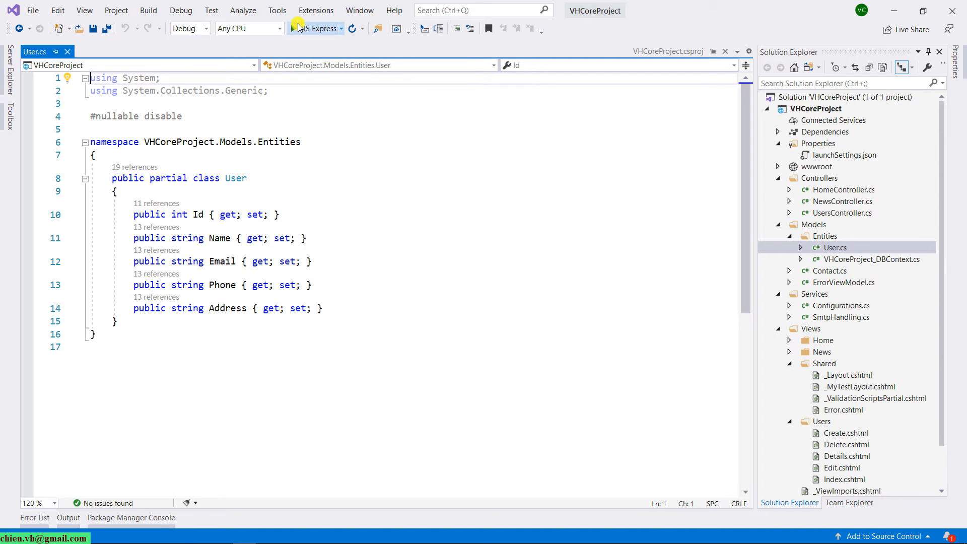
# - Open the Package Manager Console via Tools > NuGet Package Manager
pyautogui.click(277, 10)
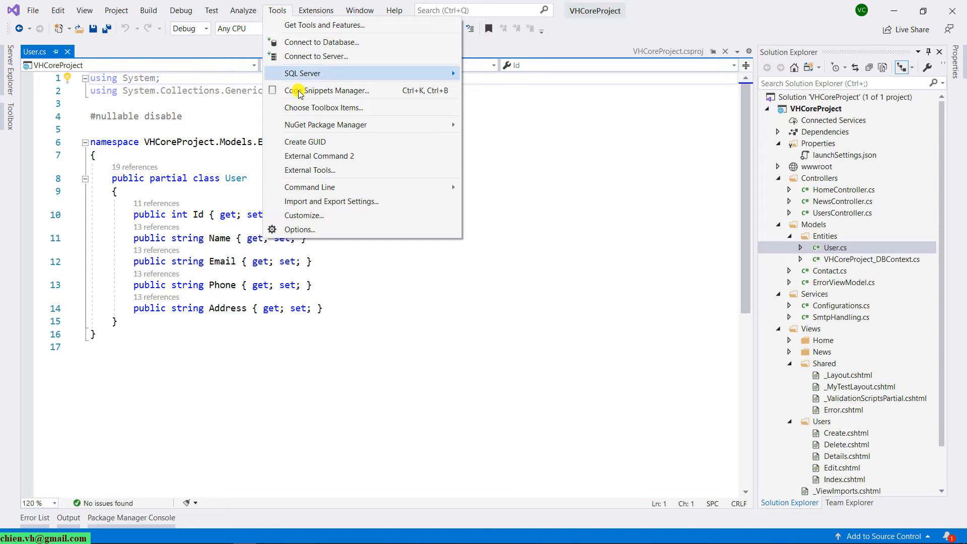
pyautogui.moveTo(325, 125)
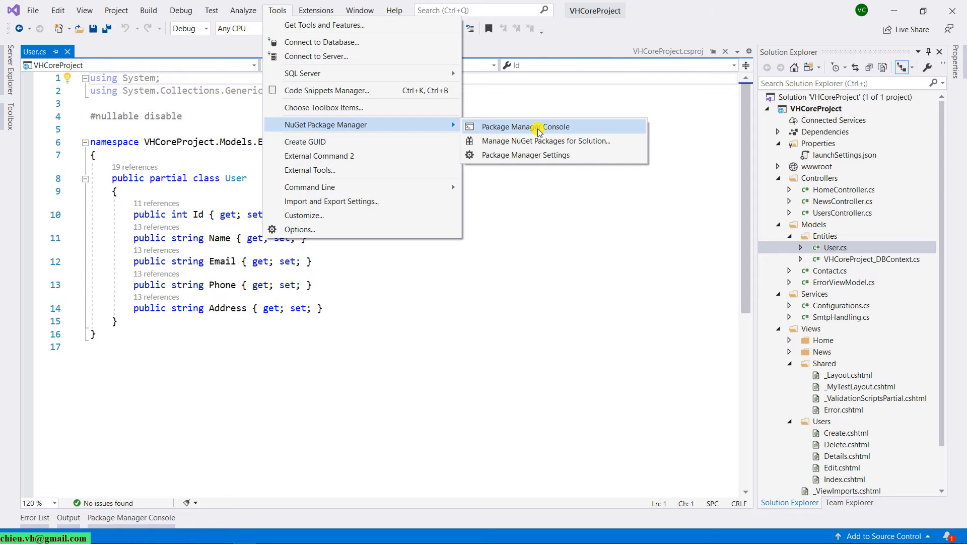
pyautogui.click(524, 127)
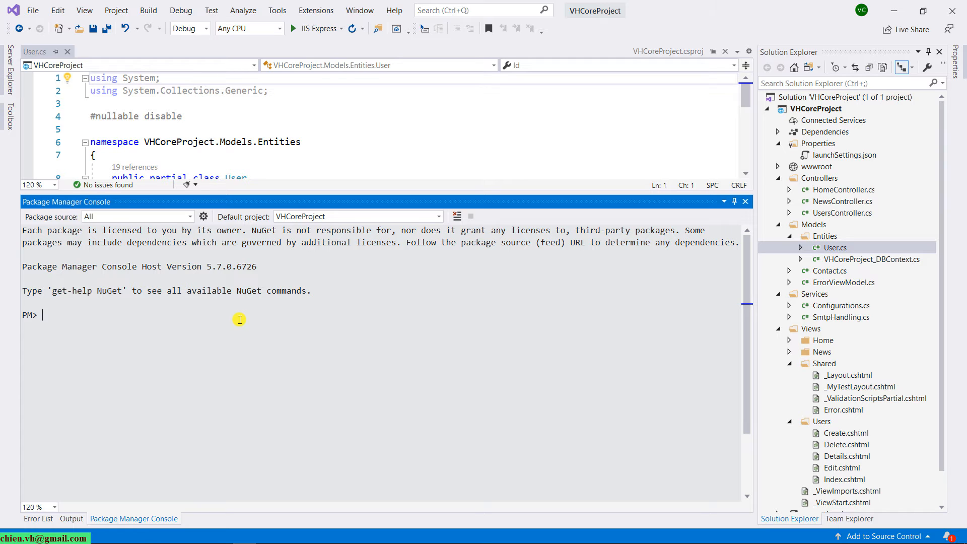
# - Begin the Scaffold-DbContext "" command with a partial Microsoft provider name
pyautogui.write('Sca')
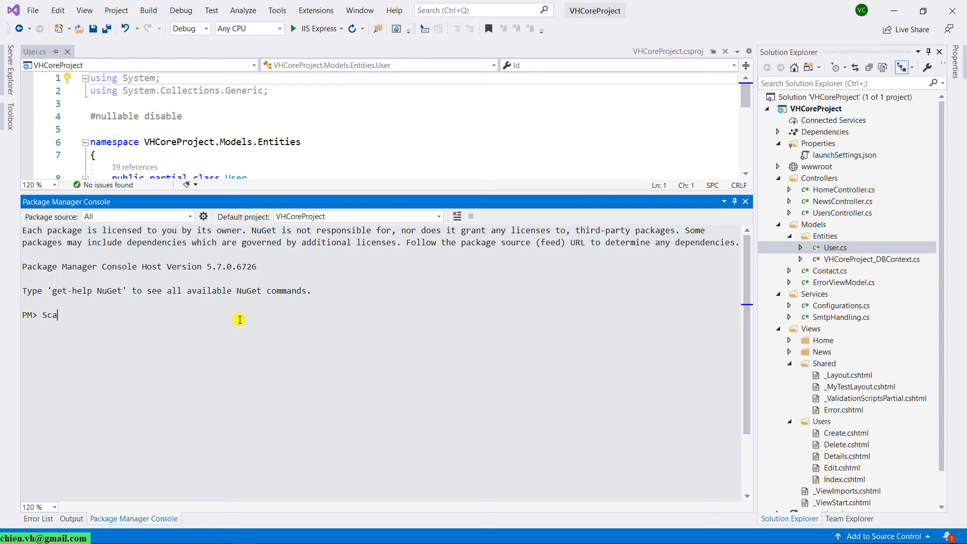
pyautogui.write('ffold-')
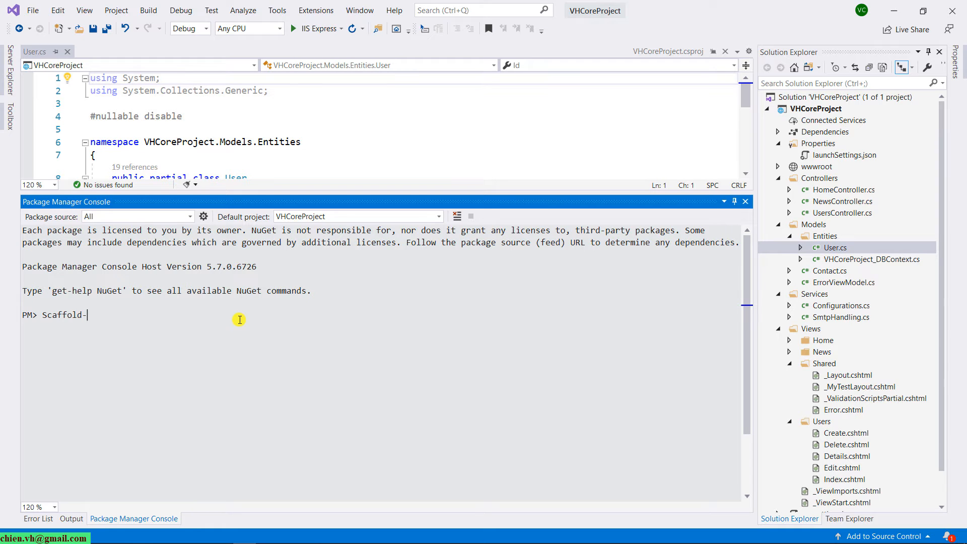
pyautogui.write('DbContext "')
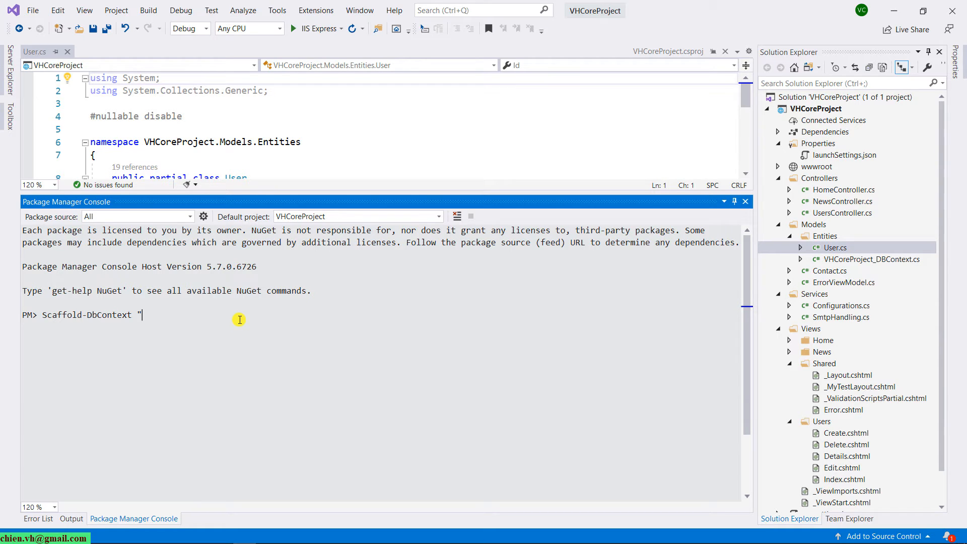
pyautogui.write('"')
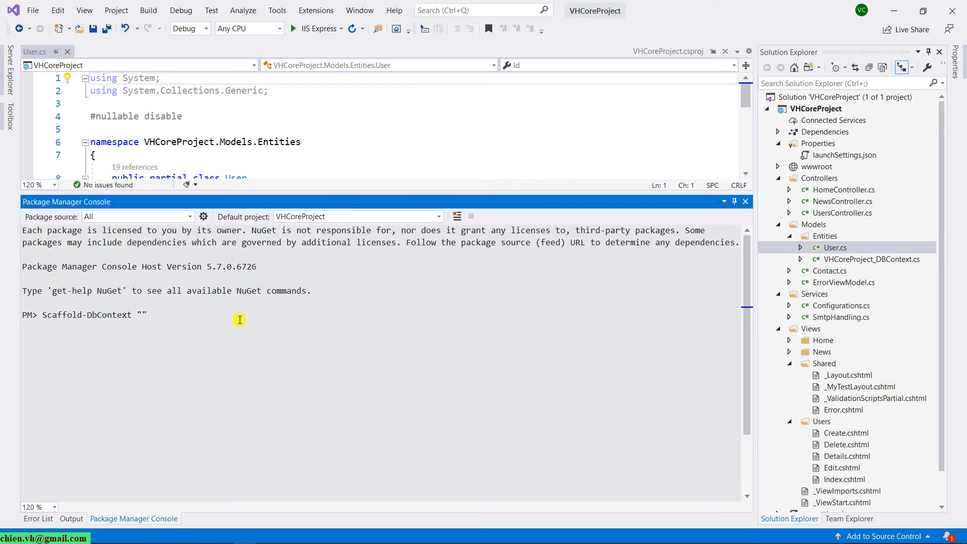
pyautogui.write('Micro')
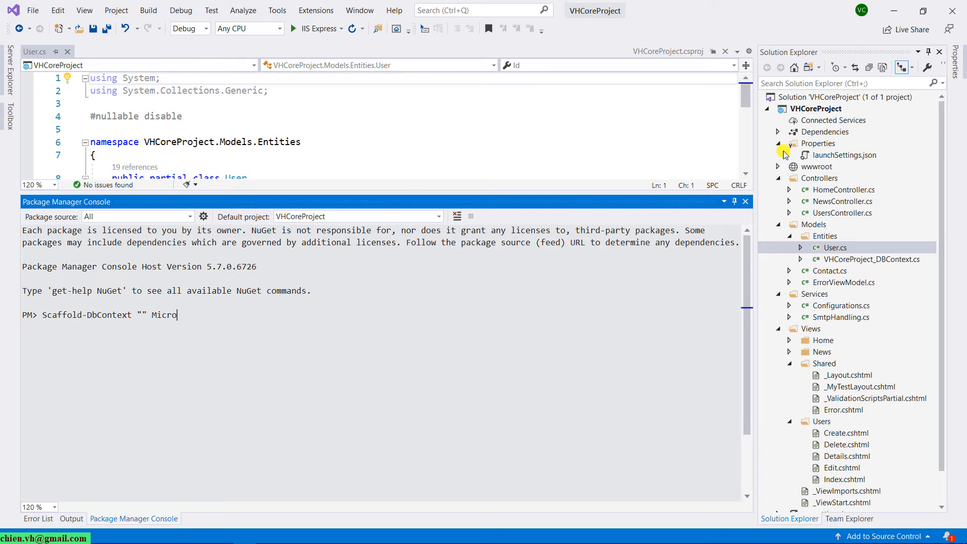
# - Check installed packages under Dependencies and complete the provider as Microsoft.EntityFrameworkCore.SqlServer
pyautogui.click(777, 131)
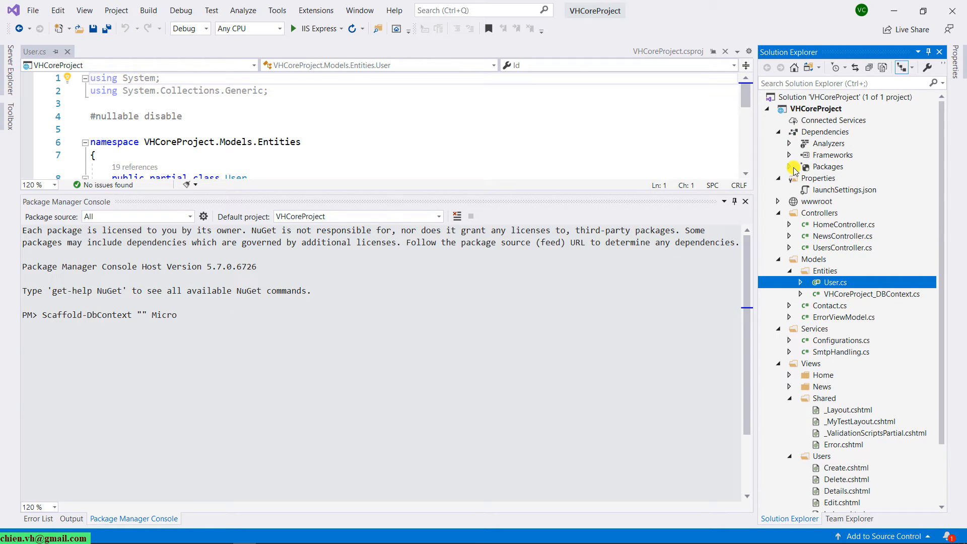
pyautogui.click(789, 166)
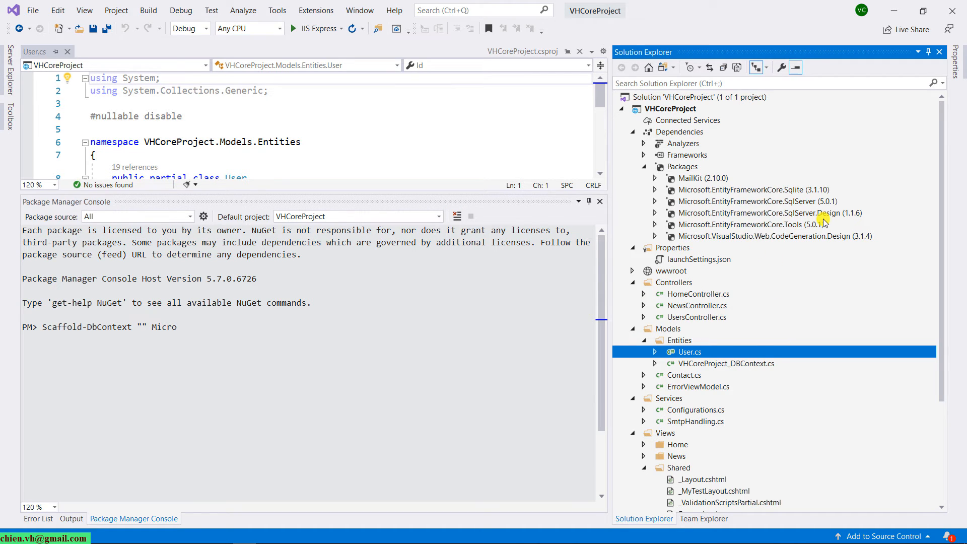
pyautogui.click(744, 202)
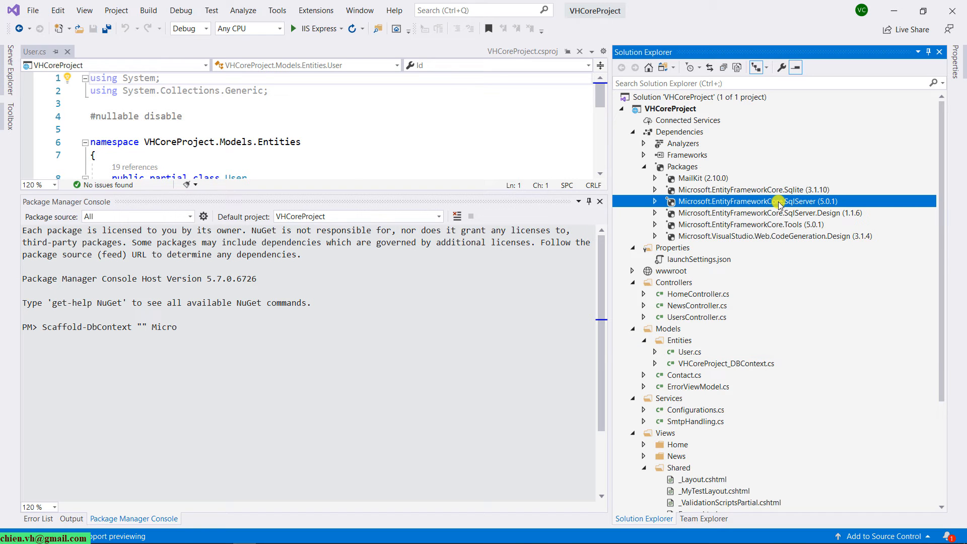
pyautogui.click(743, 201)
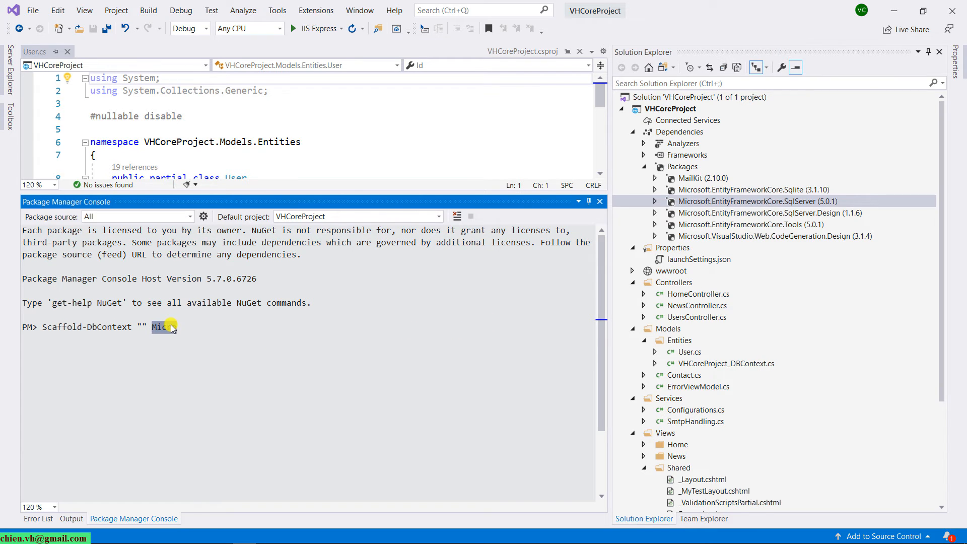
pyautogui.write('Microsoft.EntityFrameworkCore.SqlServer')
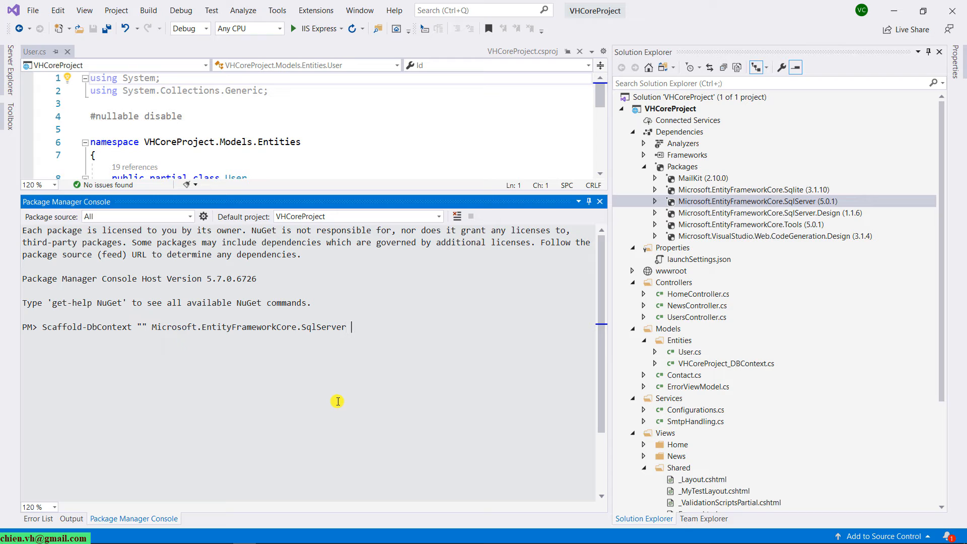
# - Append -OutputDir Models\Entities to the command, leaving the connection string empty
pyautogui.write('-Ou')
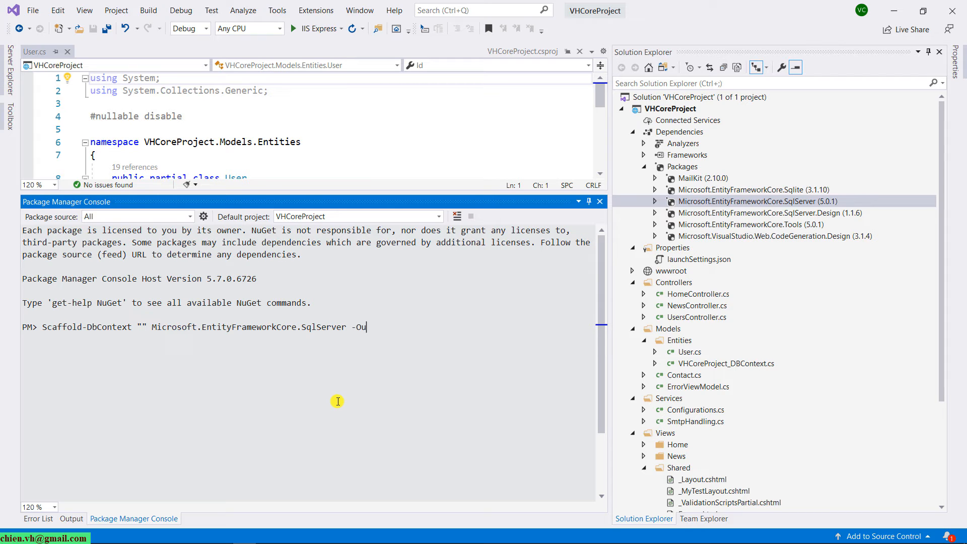
pyautogui.write('tputDir M')
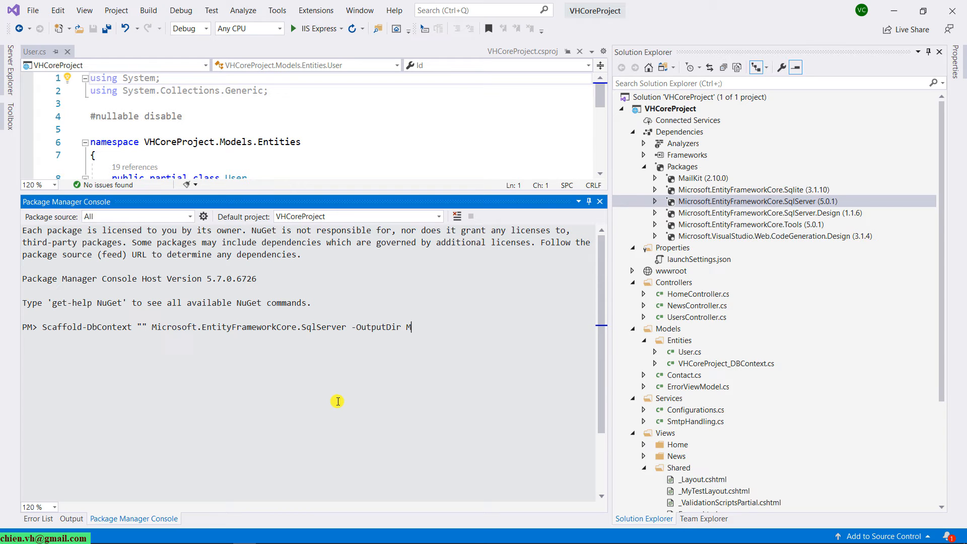
pyautogui.write('odels')
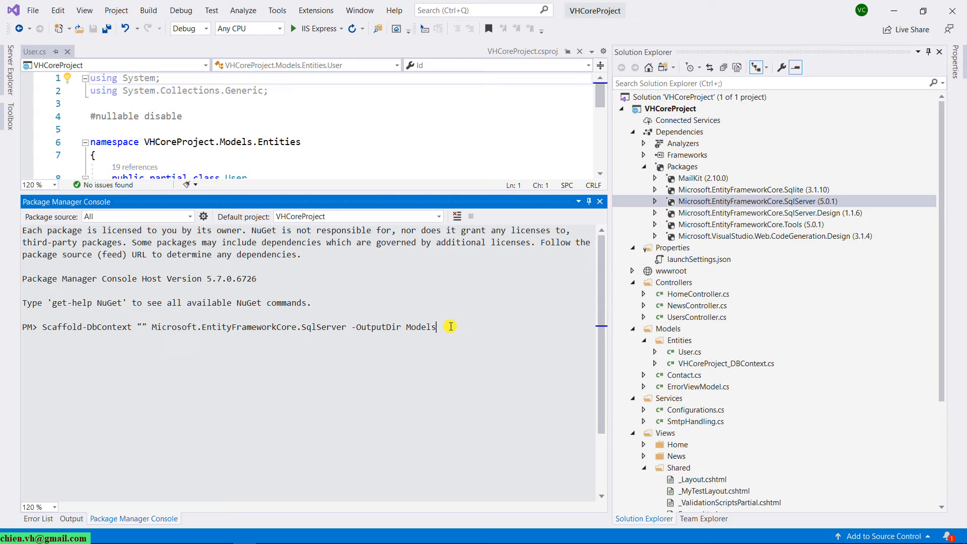
pyautogui.write('\\Entities')
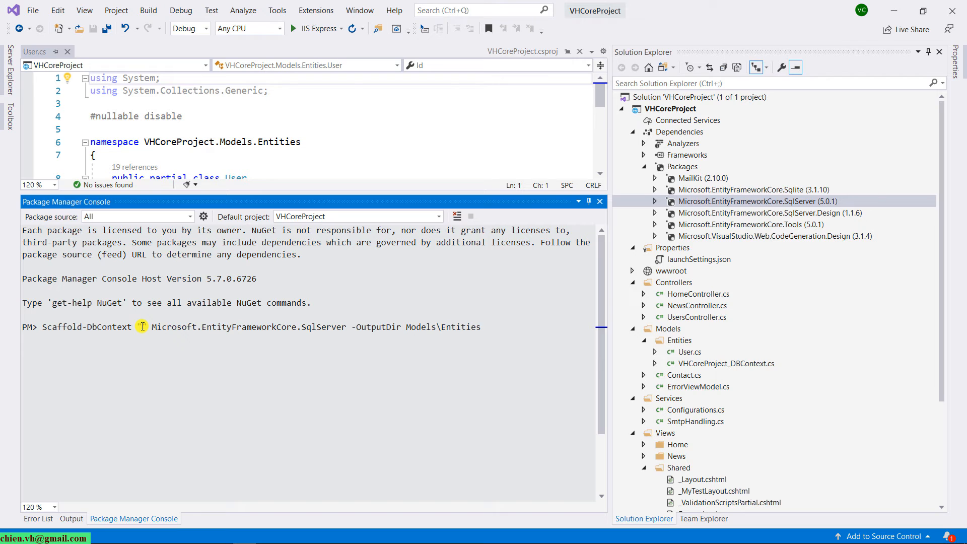
pyautogui.write('""')
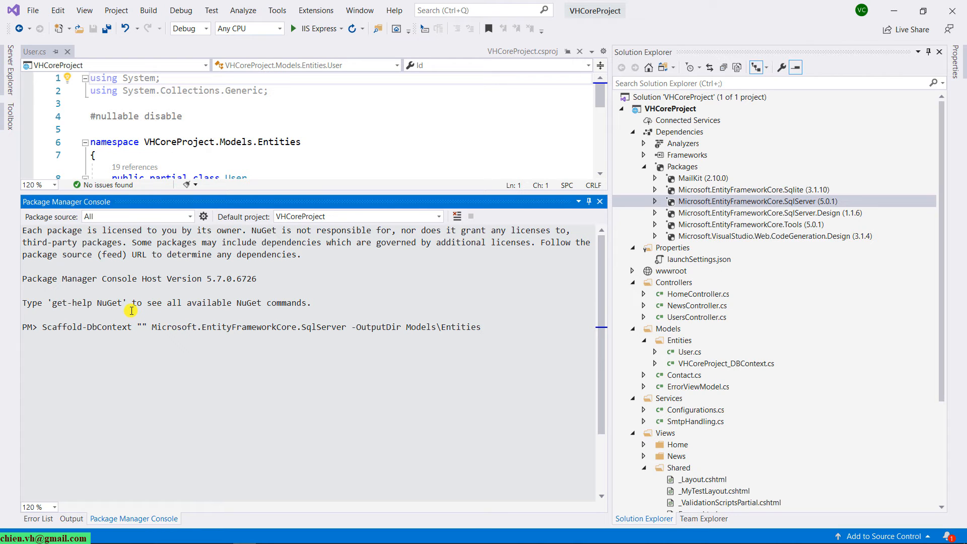
pyautogui.moveTo(6, 111)
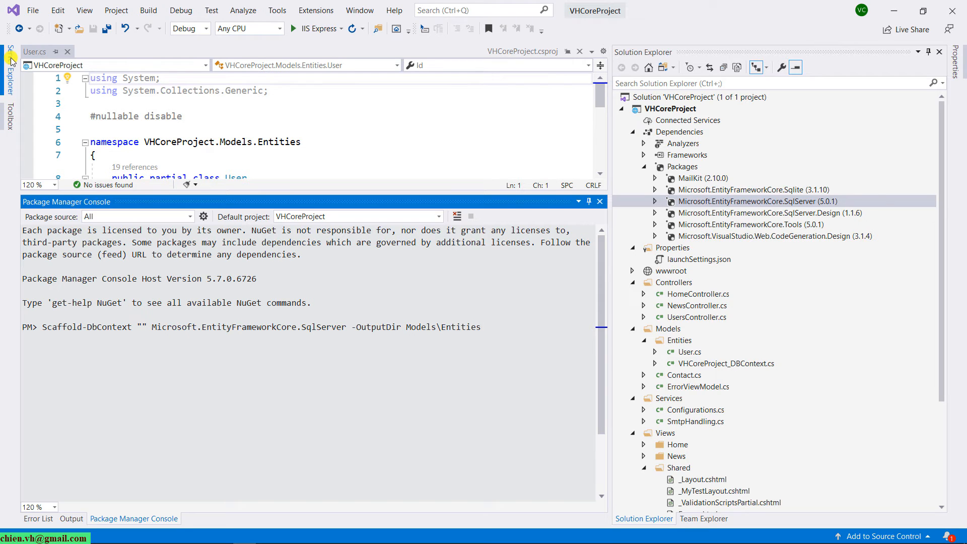
# - View the project database connection's Properties in Server Explorer to get its connection string
pyautogui.click(9, 59)
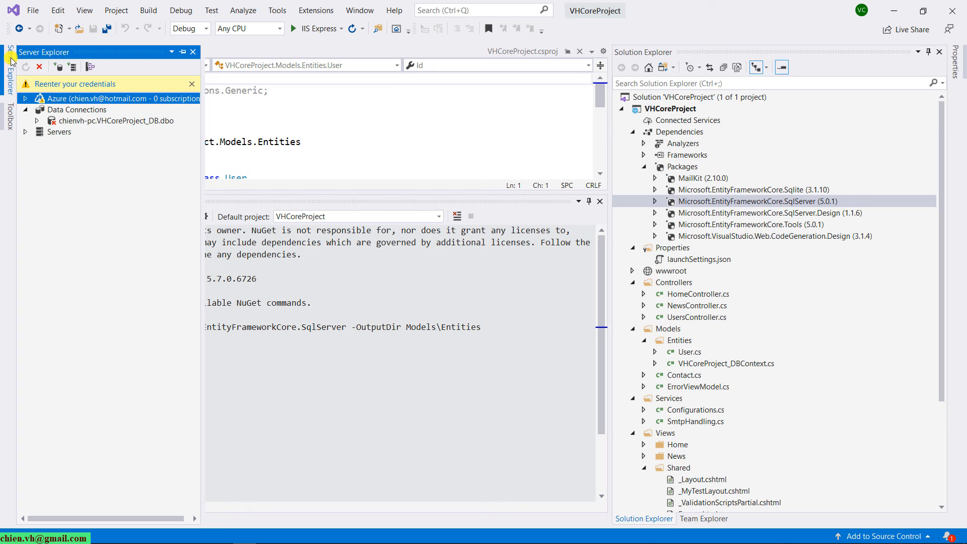
pyautogui.click(115, 120)
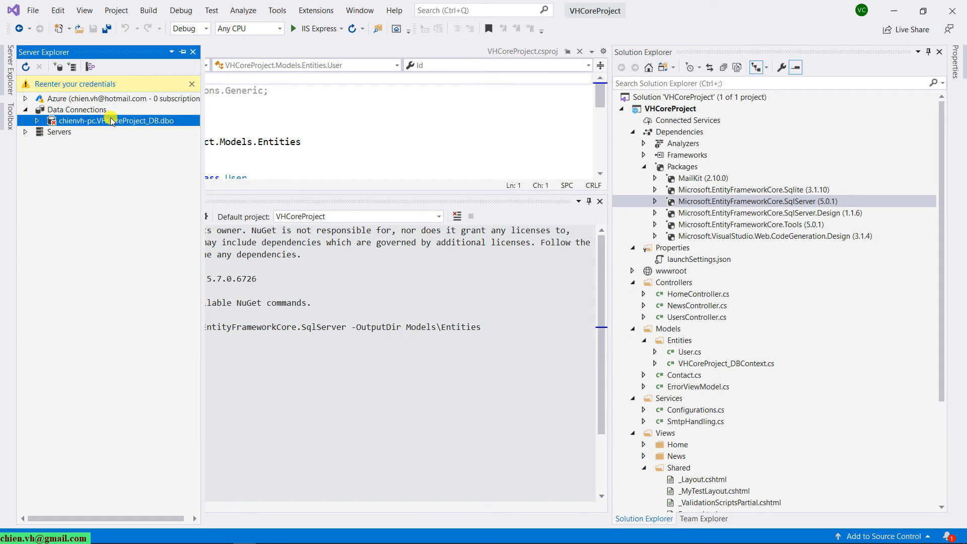
pyautogui.rightClick(117, 120)
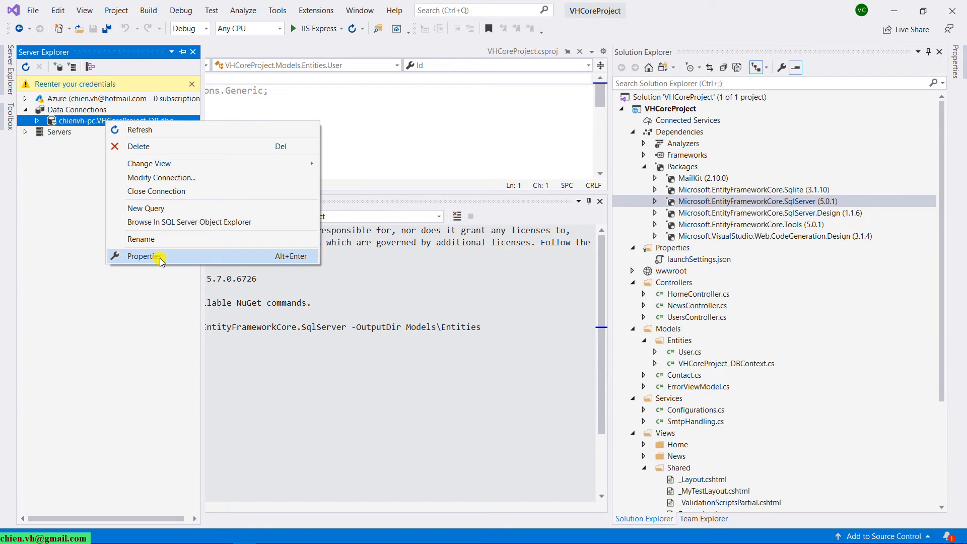
pyautogui.moveTo(152, 260)
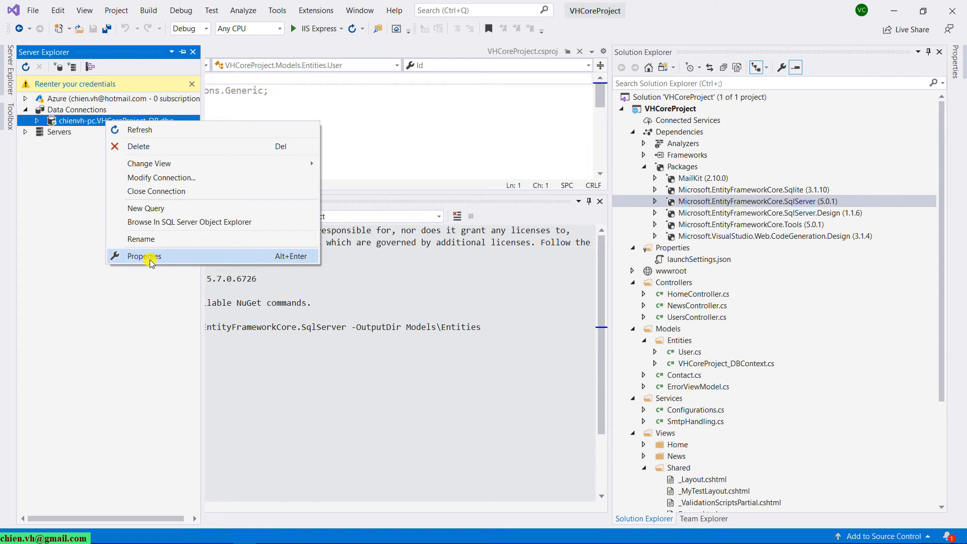
pyautogui.click(143, 255)
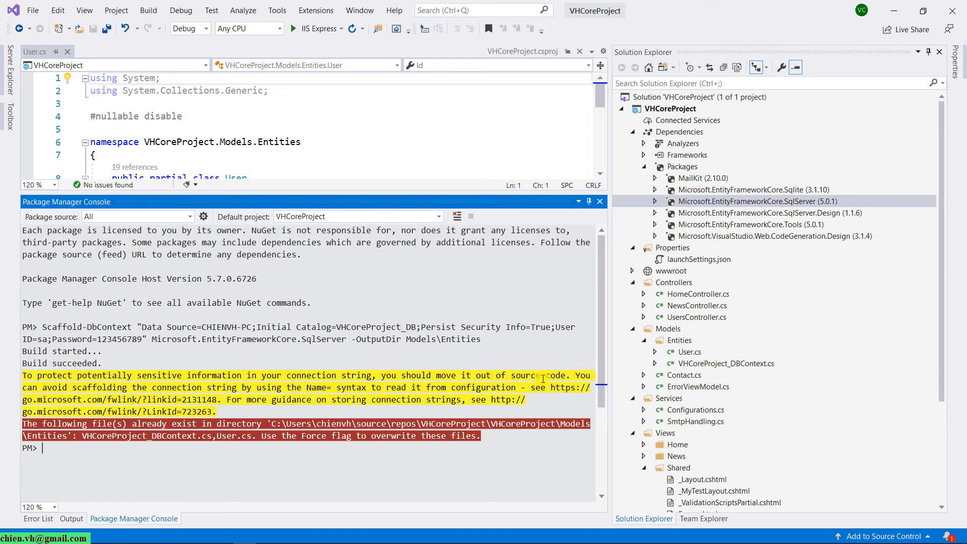
pyautogui.moveTo(567, 468)
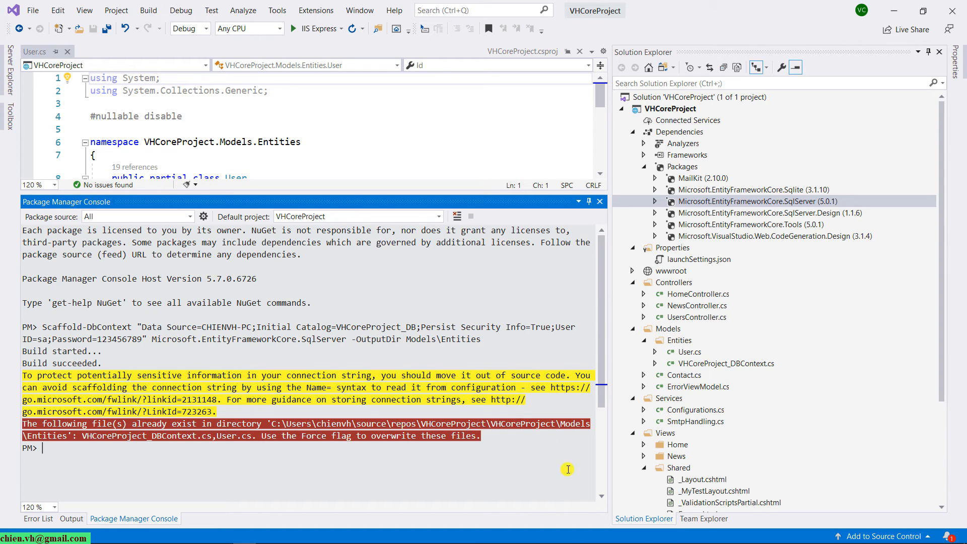
pyautogui.moveTo(98, 430)
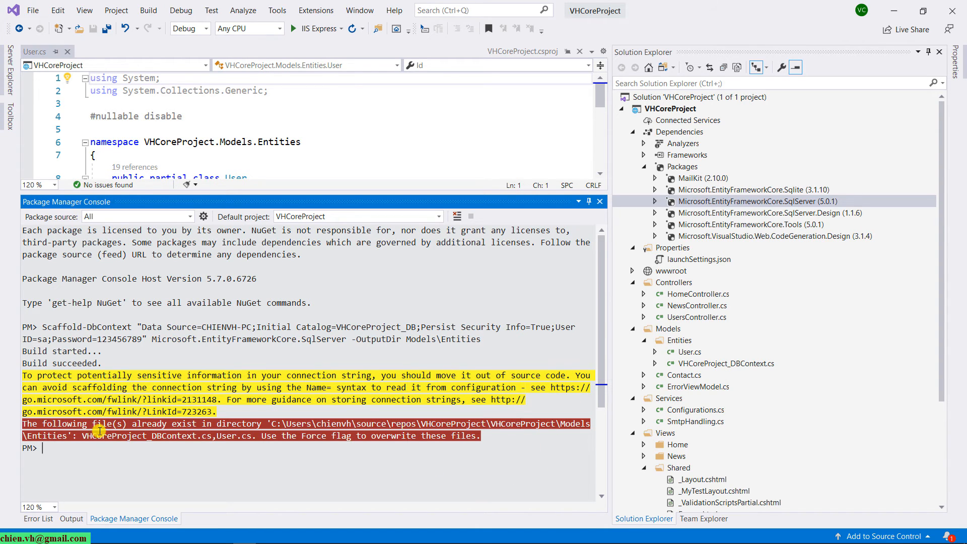
pyautogui.moveTo(133, 439)
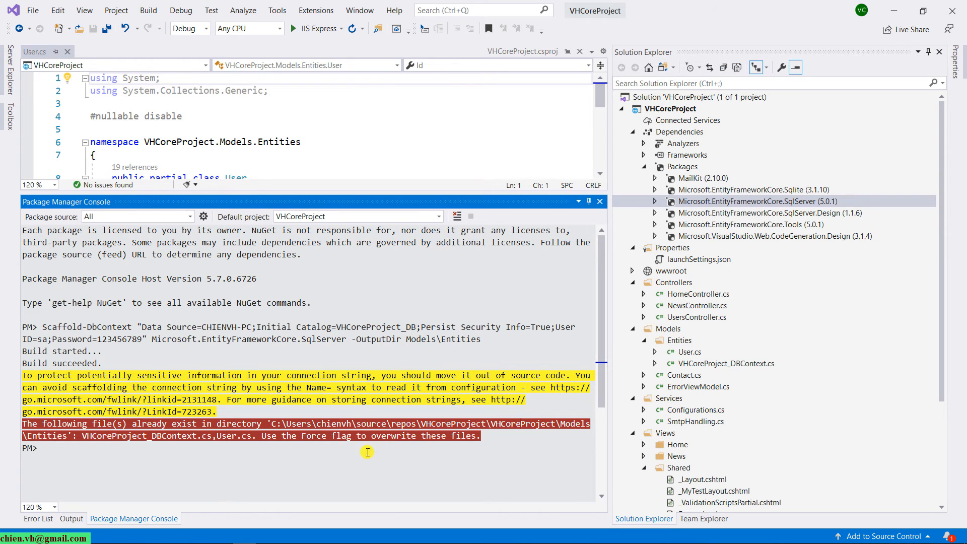
pyautogui.moveTo(257, 463)
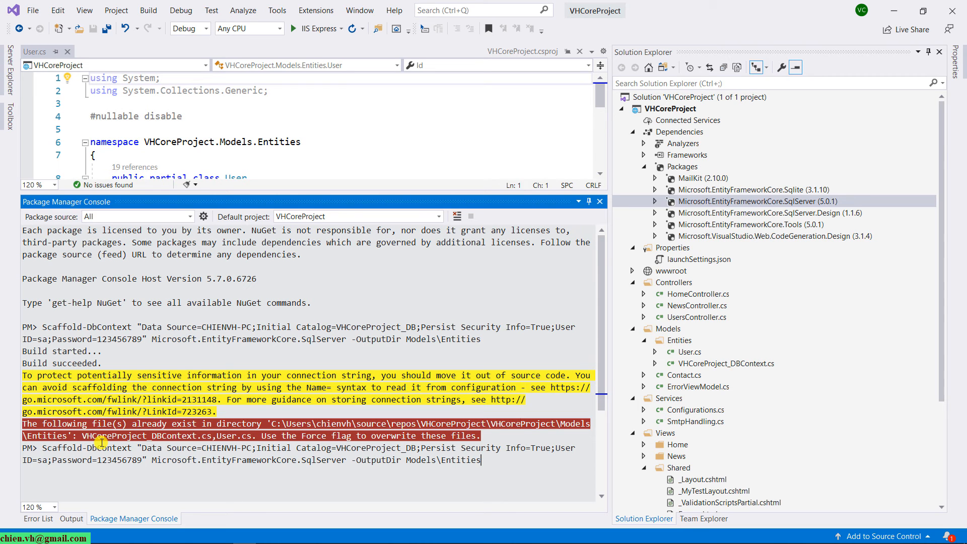
# - Rerun Scaffold-DbContext with -force so Product.cs is generated into Models/Entities
pyautogui.write('-force')
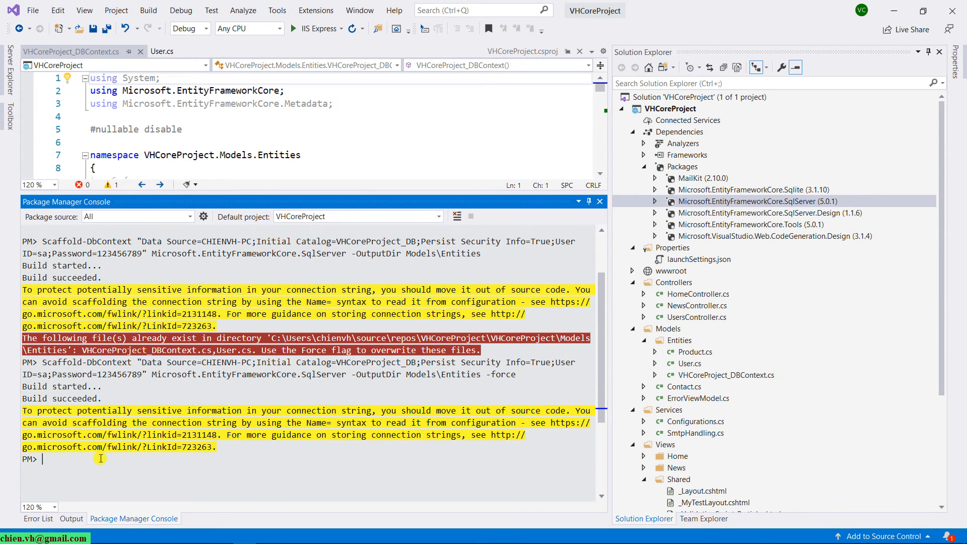
pyautogui.moveTo(660, 288)
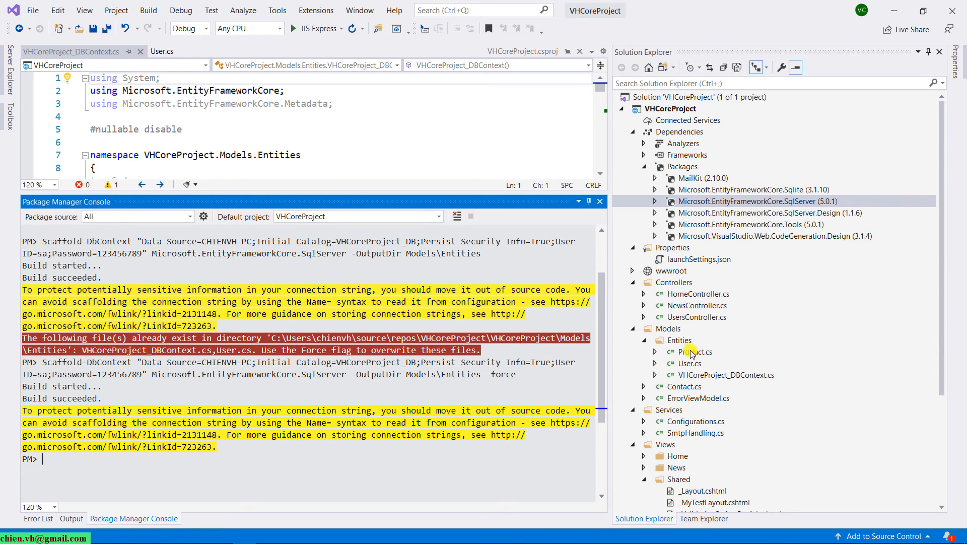
# - Review the regenerated DbContext's Products DbSet and OnModelCreating column mappings
pyautogui.doubleClick(696, 351)
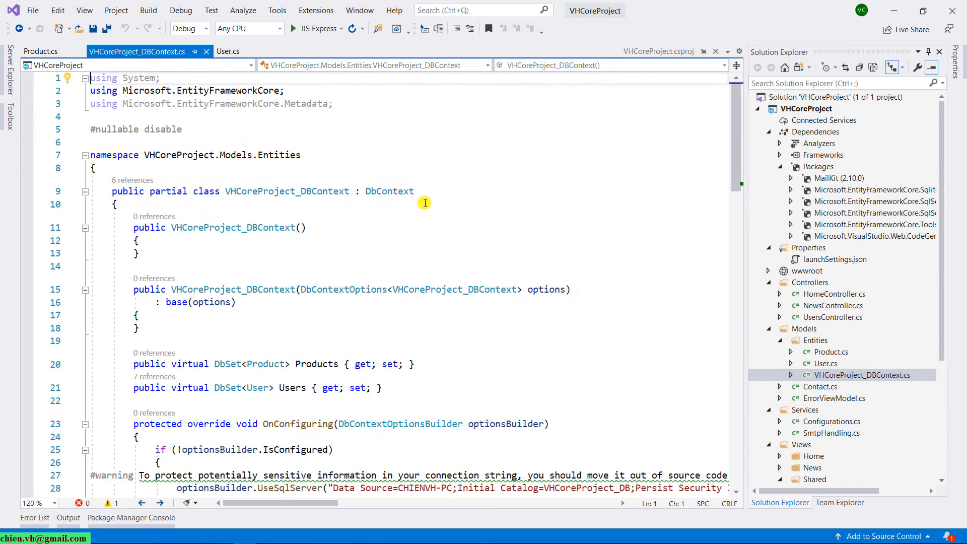
pyautogui.scroll(-3)
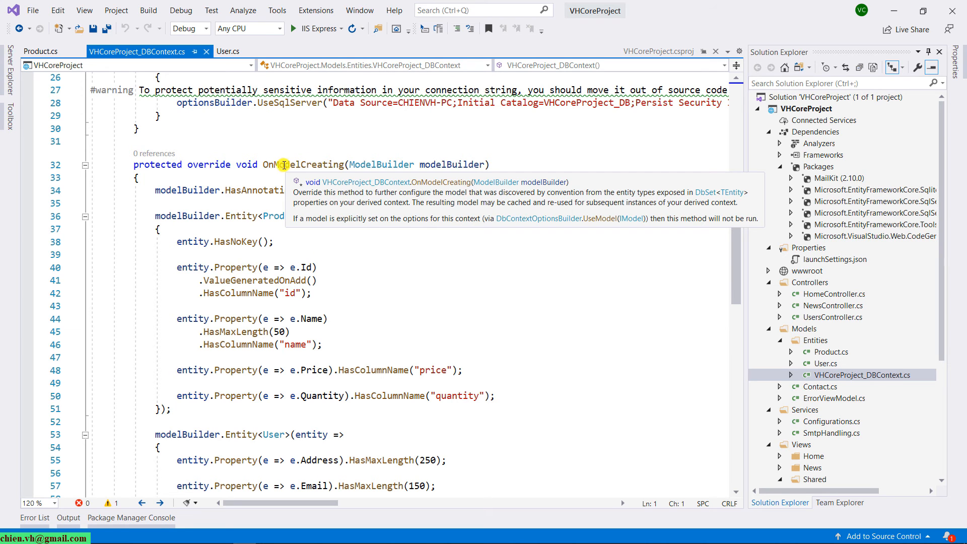
pyautogui.moveTo(446, 365)
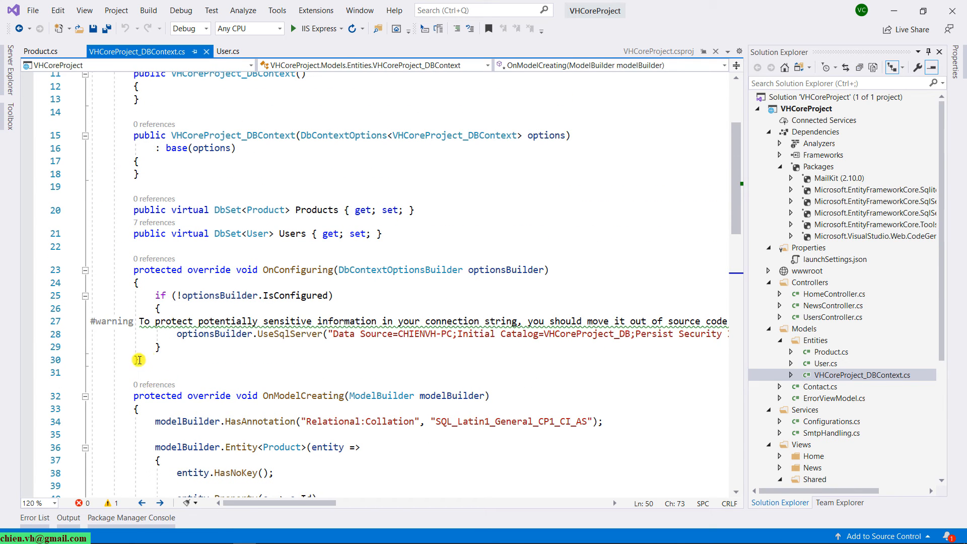
pyautogui.moveTo(296, 272)
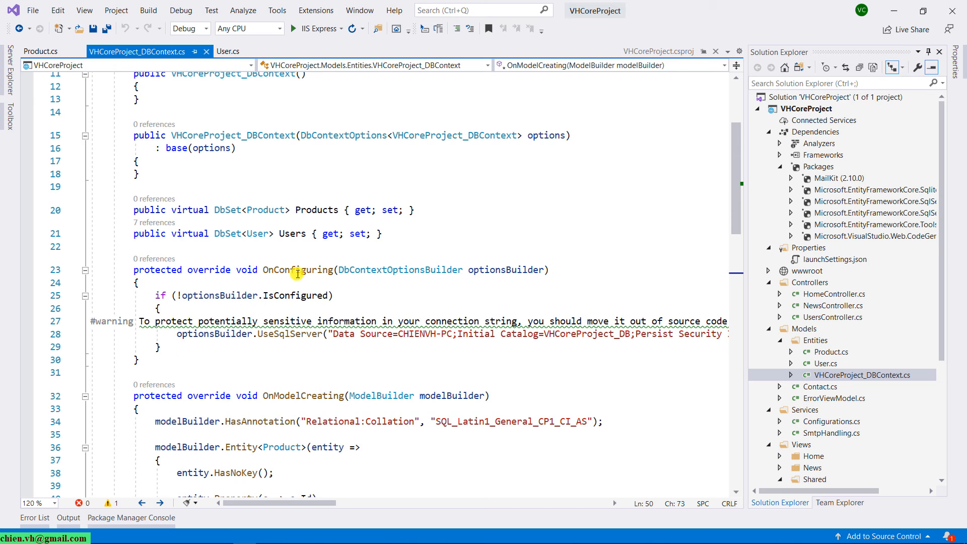
pyautogui.moveTo(499, 197)
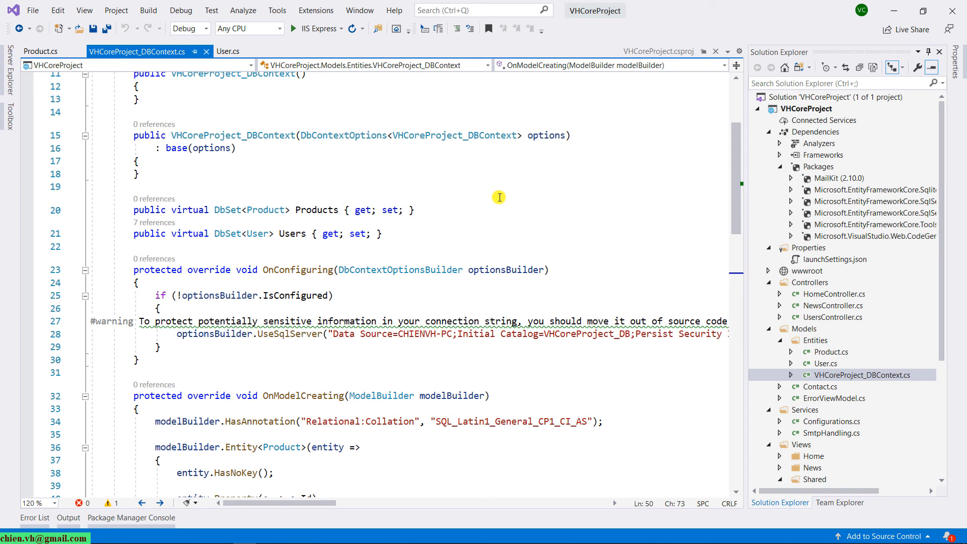
# - Select the entire OnConfiguring method with its hard-coded connection string and comment it out
pyautogui.click(134, 282)
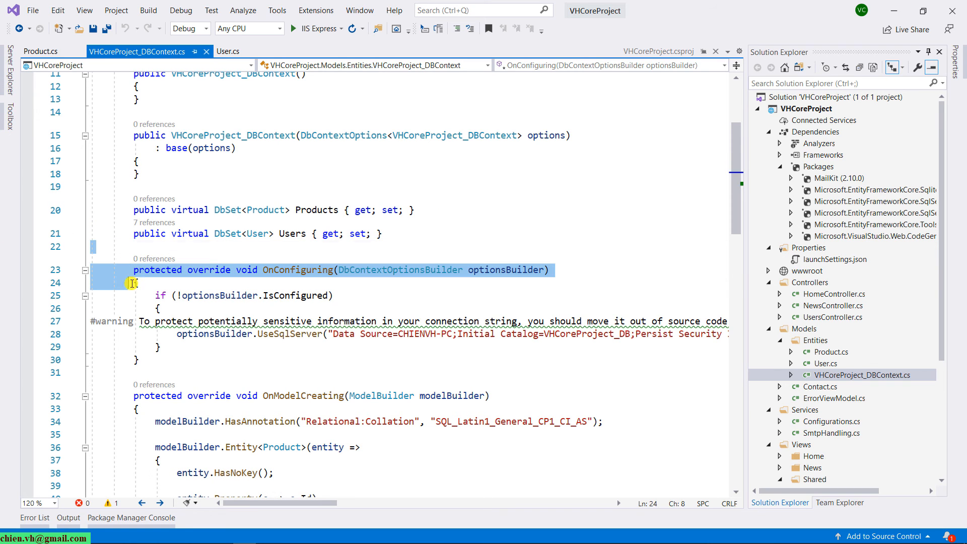
pyautogui.moveTo(134, 282); pyautogui.dragTo(152, 358)
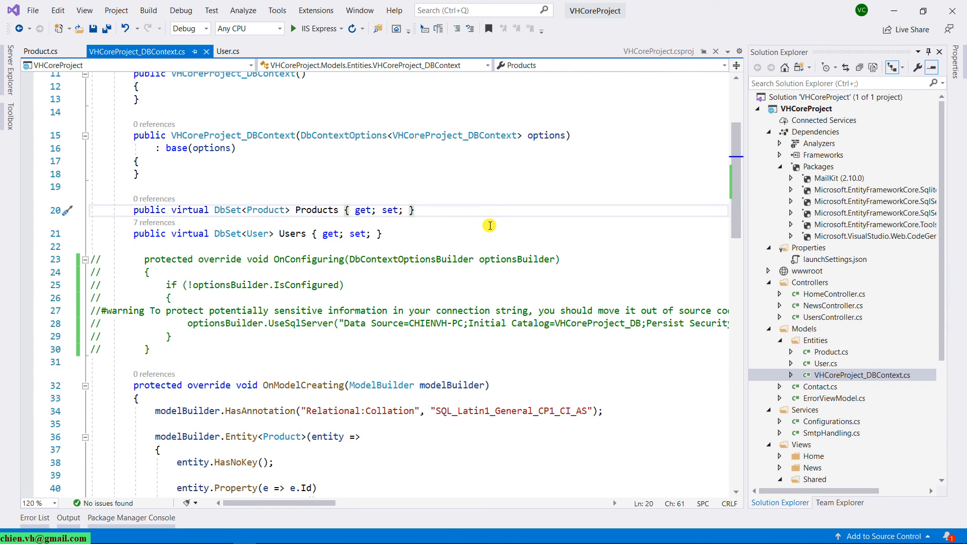
pyautogui.moveTo(535, 240)
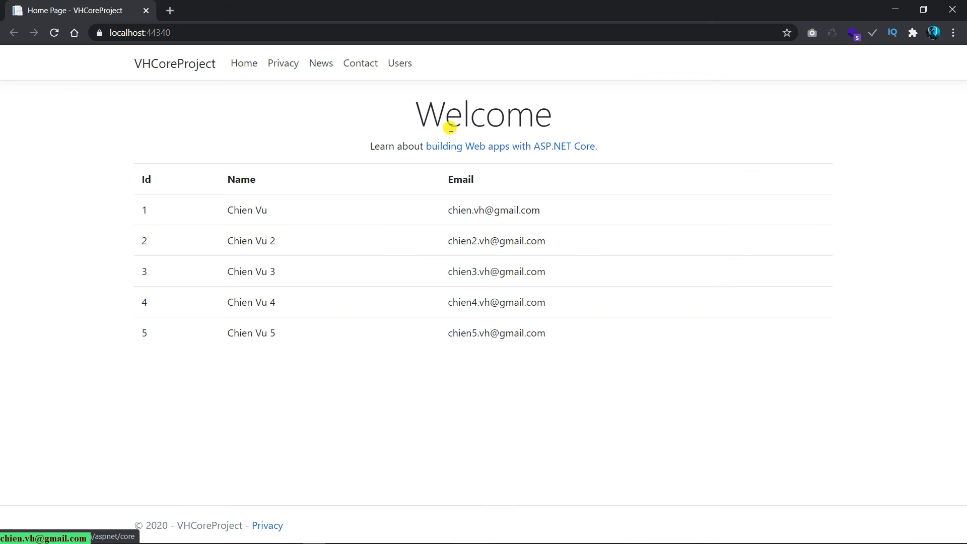
pyautogui.moveTo(400, 62)
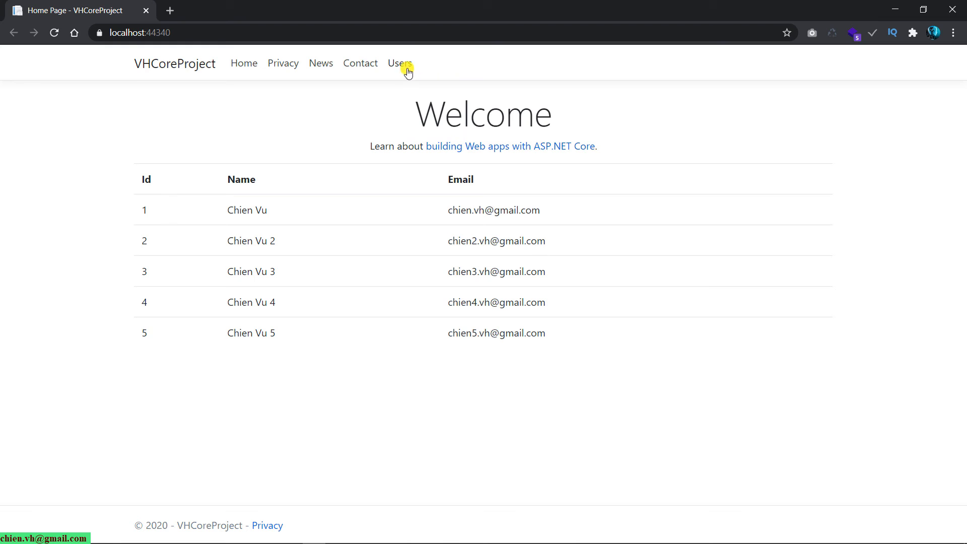
# - Navigate to the running web app's Users list via the navbar
pyautogui.click(398, 63)
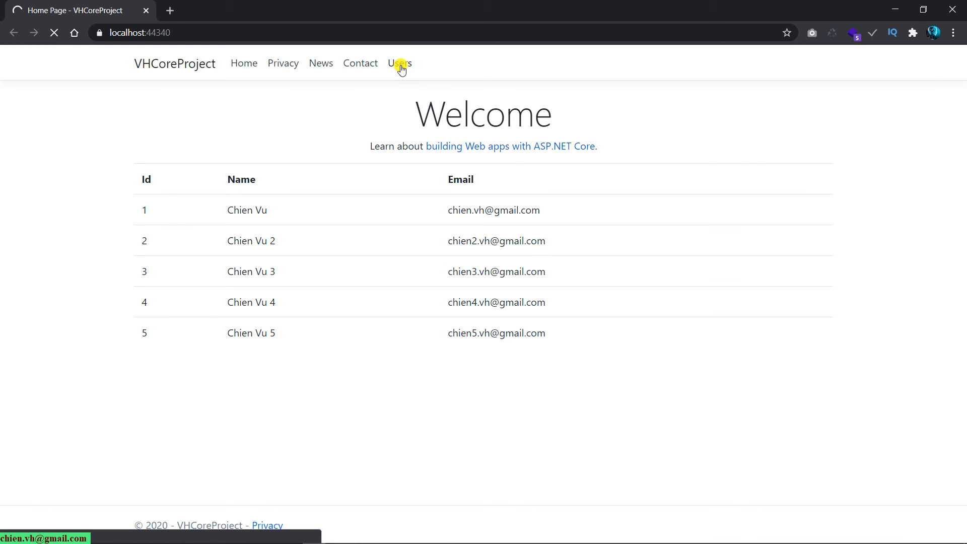
pyautogui.click(398, 62)
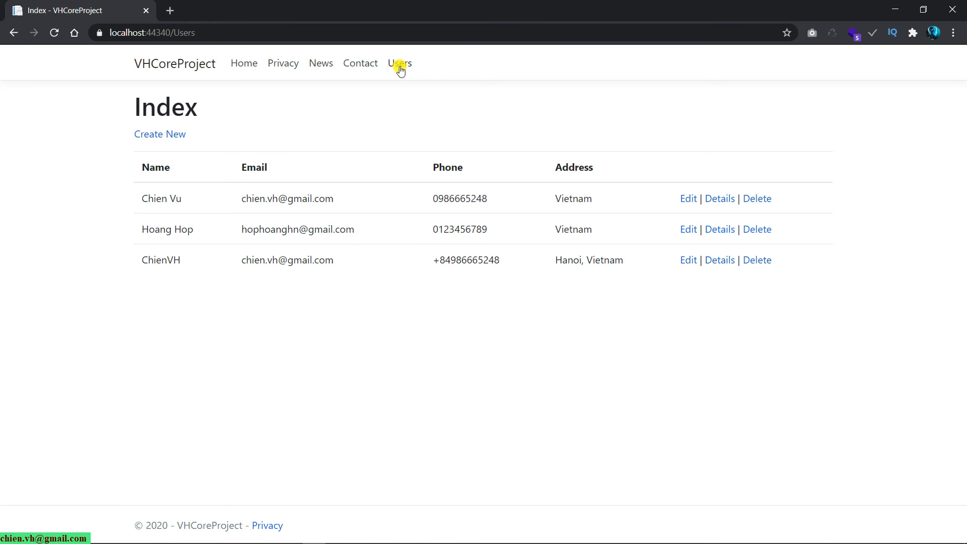
pyautogui.moveTo(212, 133)
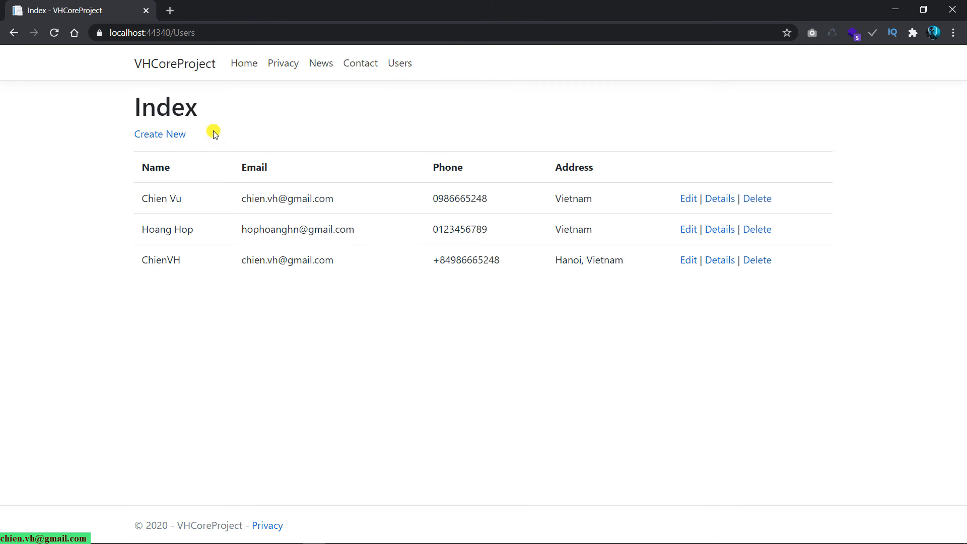
pyautogui.click(160, 134)
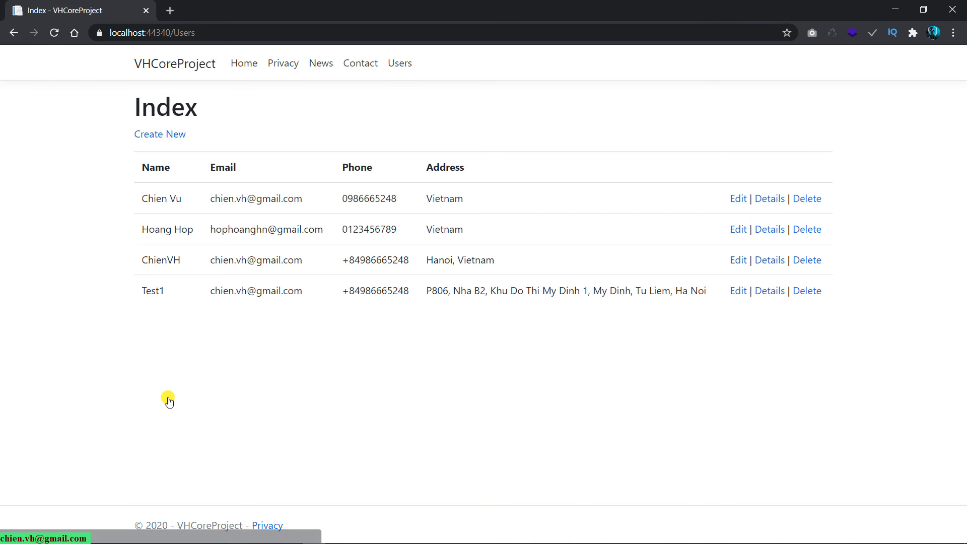
# - Delete the Test1 user from the Users list and confirm the deletion
pyautogui.doubleClick(152, 290)
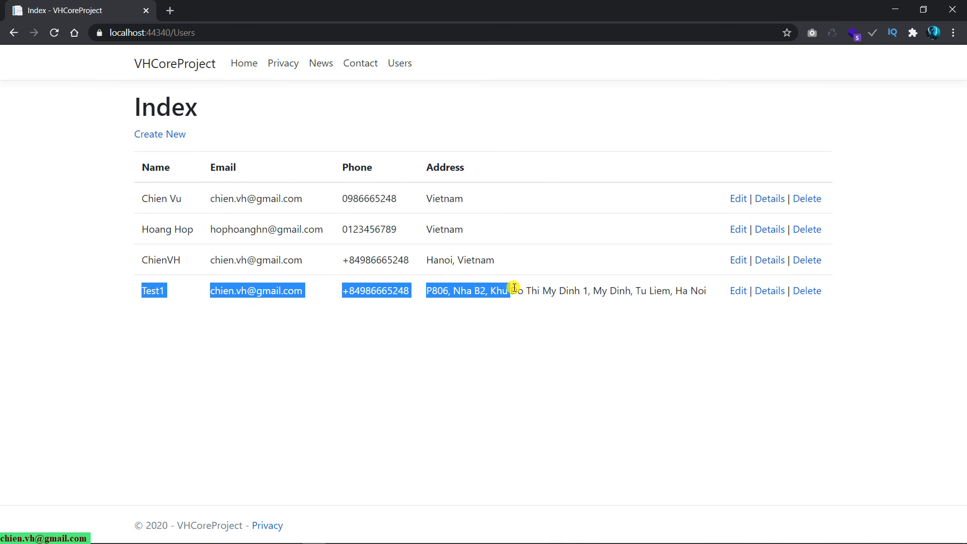
pyautogui.click(805, 290)
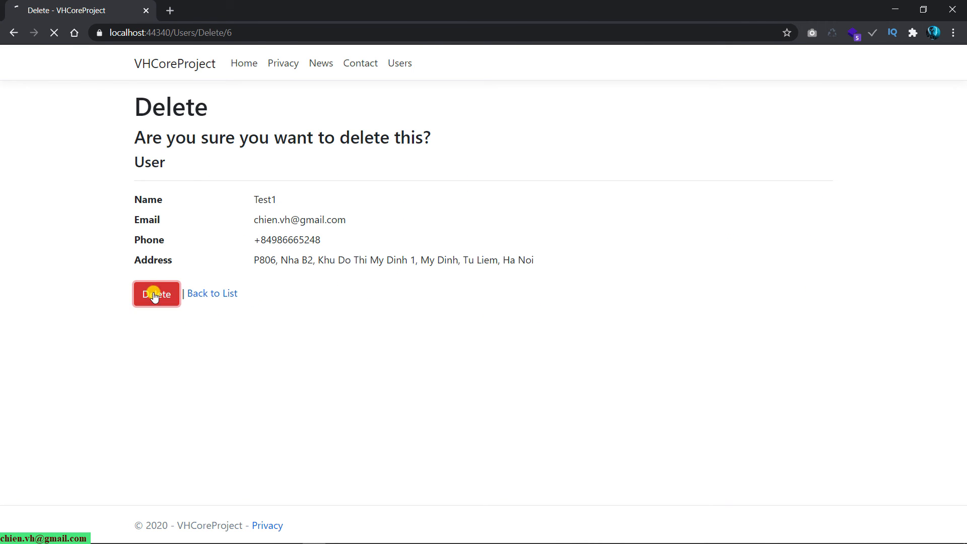
pyautogui.click(156, 293)
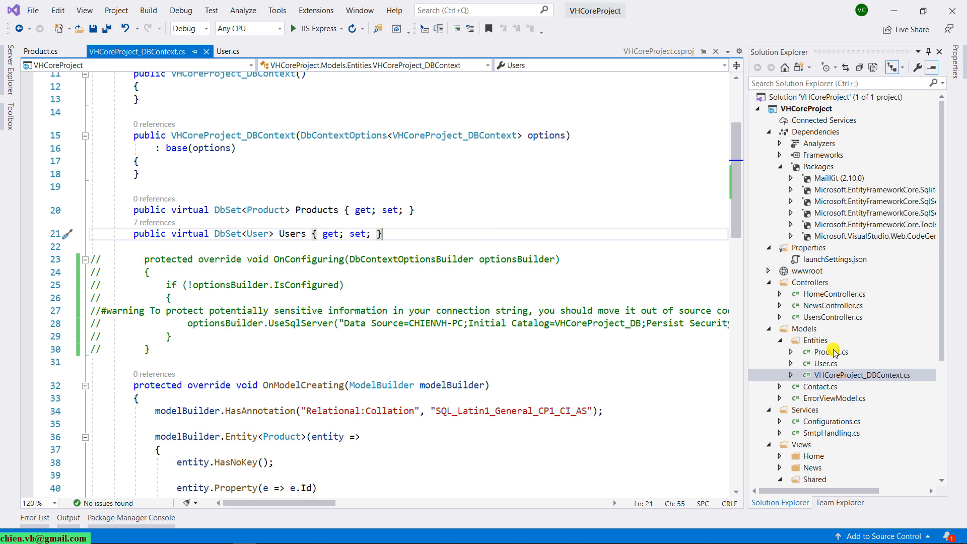
pyautogui.scroll(-3)
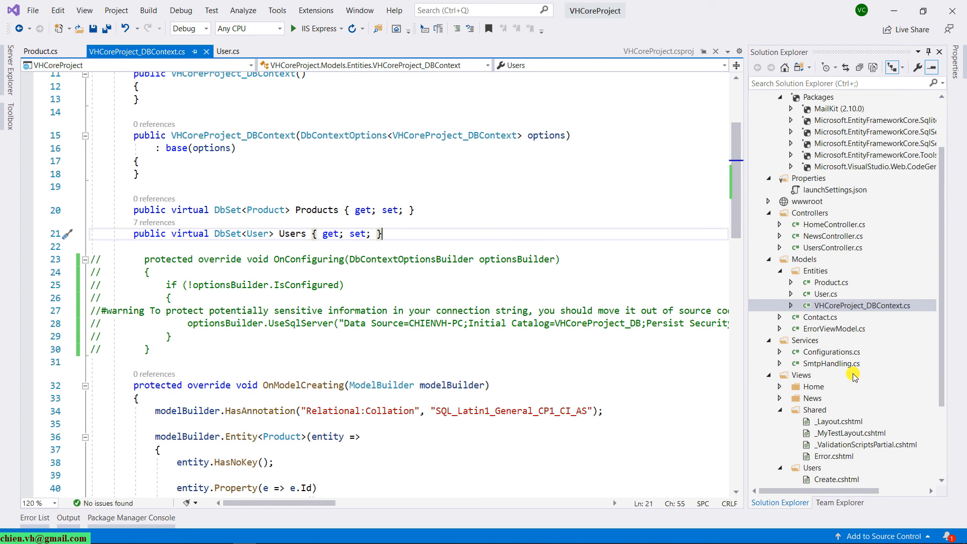